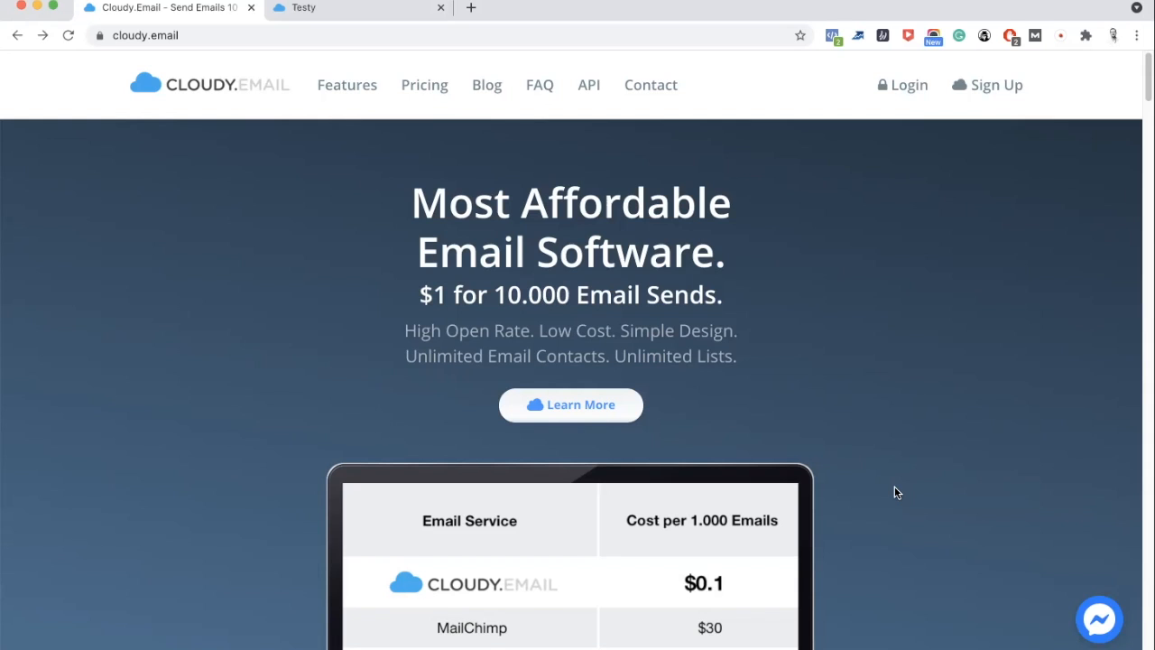
# Scroll past the hero banner to the cost-per-1,000-emails comparison against MailChimp, ConstantContact, GetResponse and AWeber
pyautogui.scroll(-3)
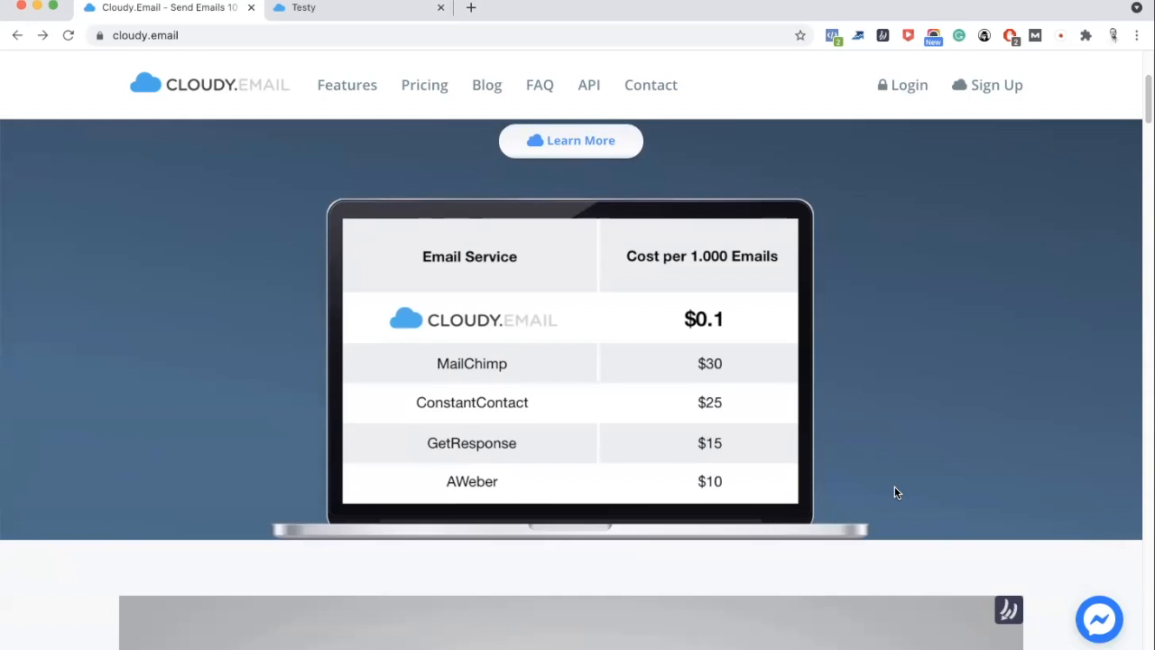
pyautogui.scroll(-3)
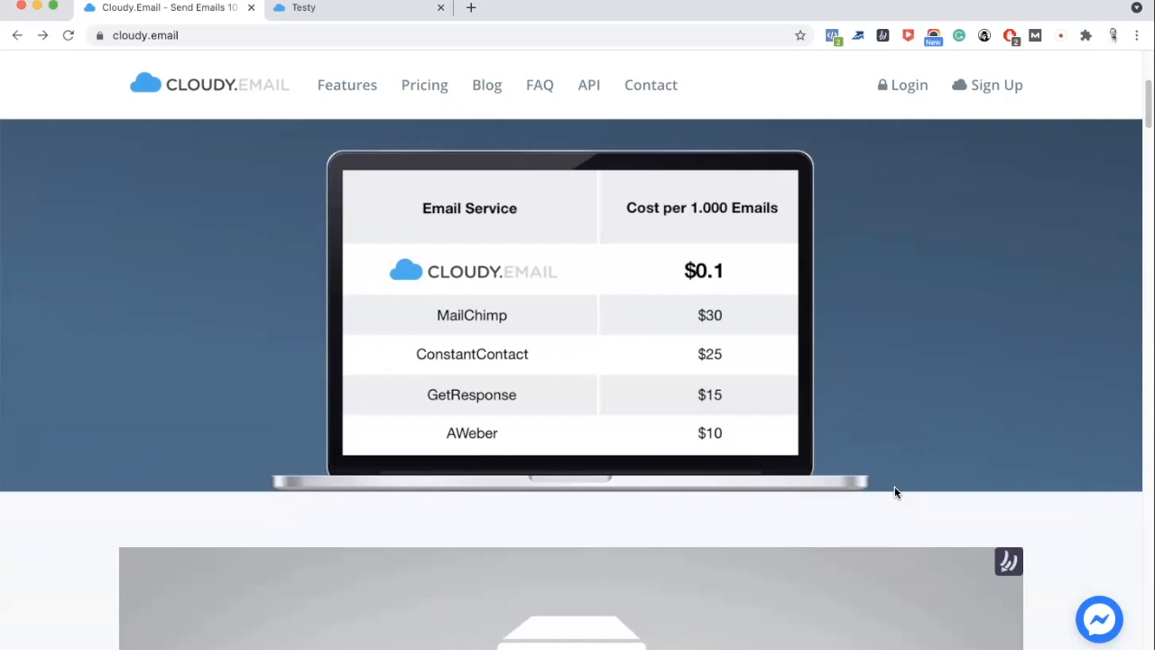
pyautogui.scroll(3)
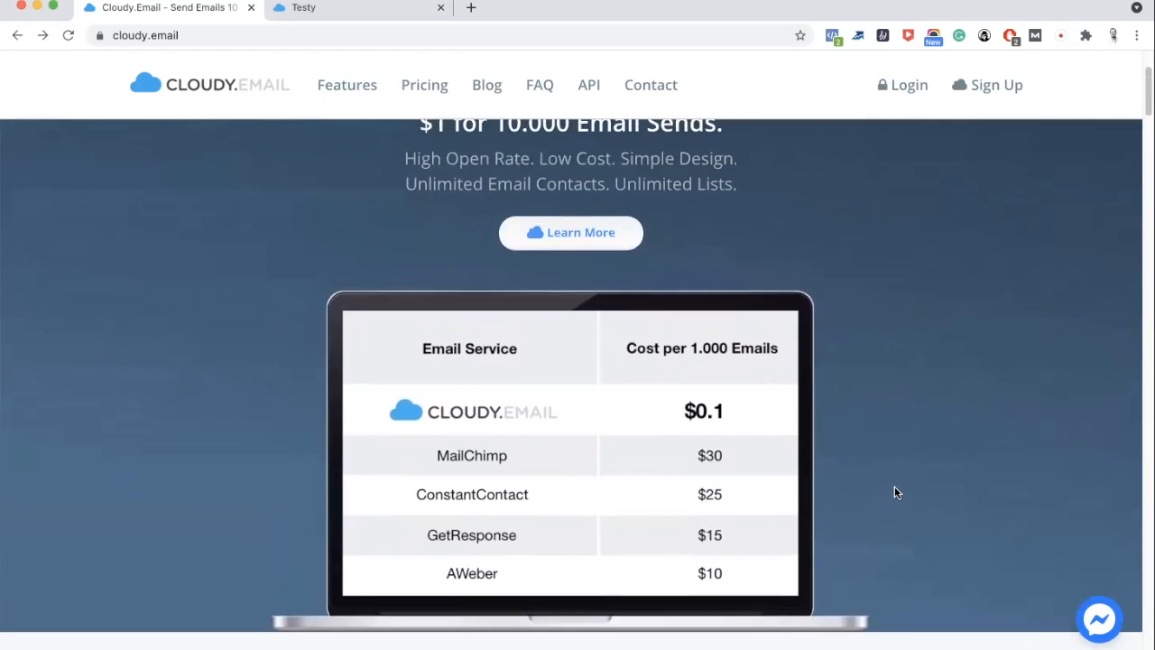
pyautogui.scroll(3)
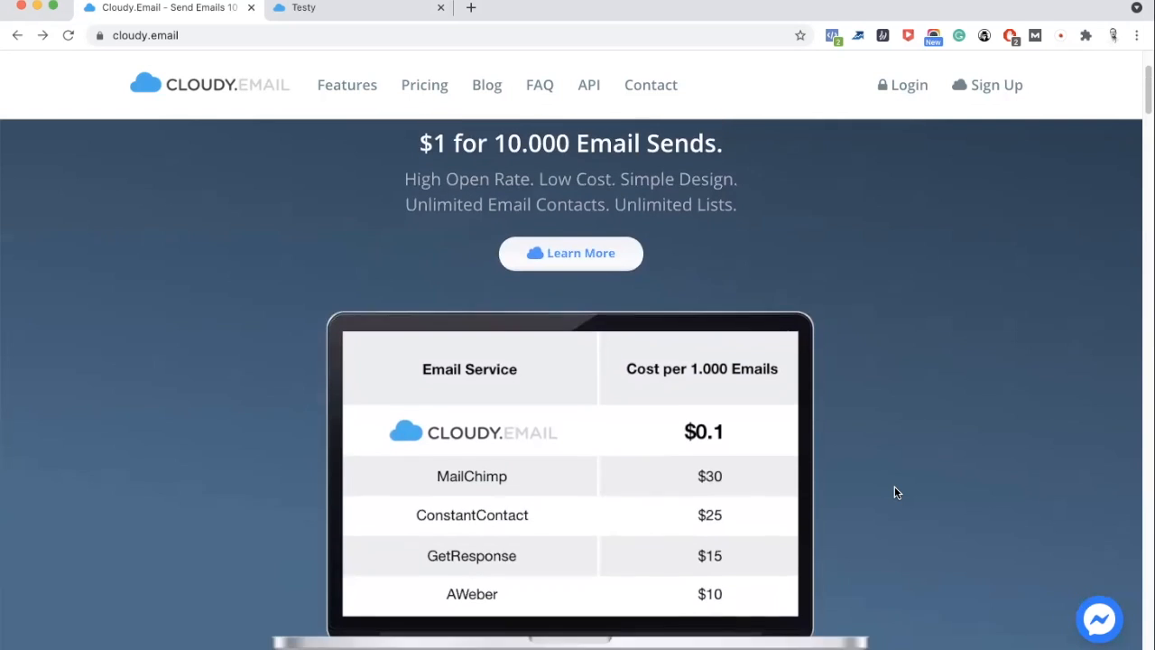
pyautogui.scroll(-3)
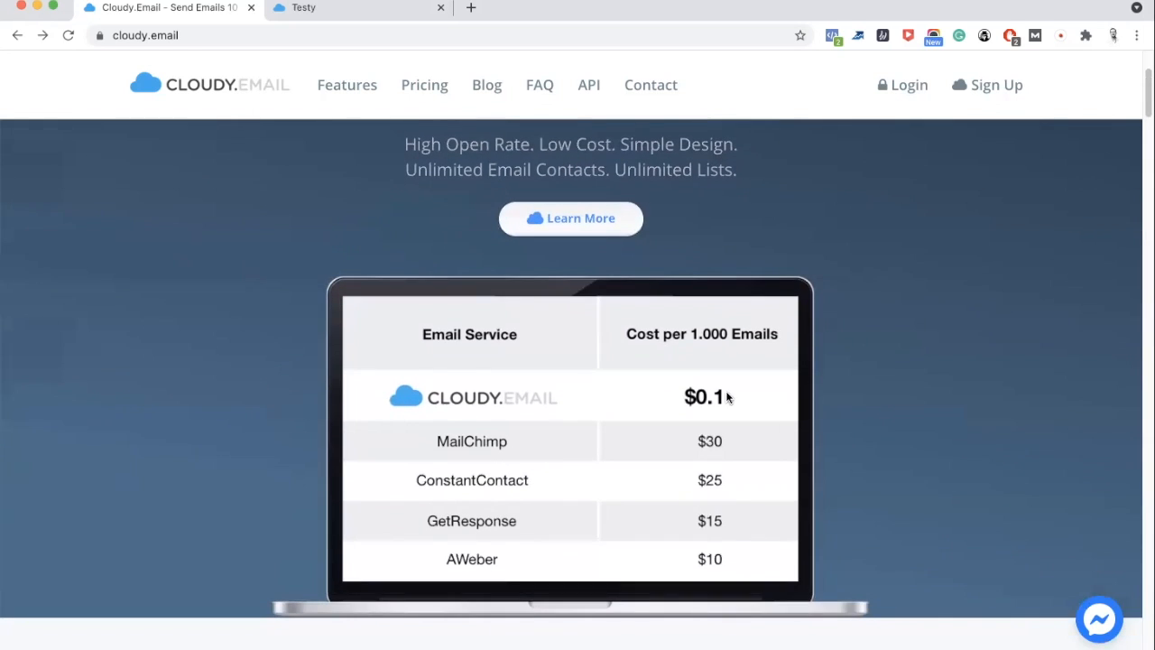
pyautogui.moveTo(743, 458)
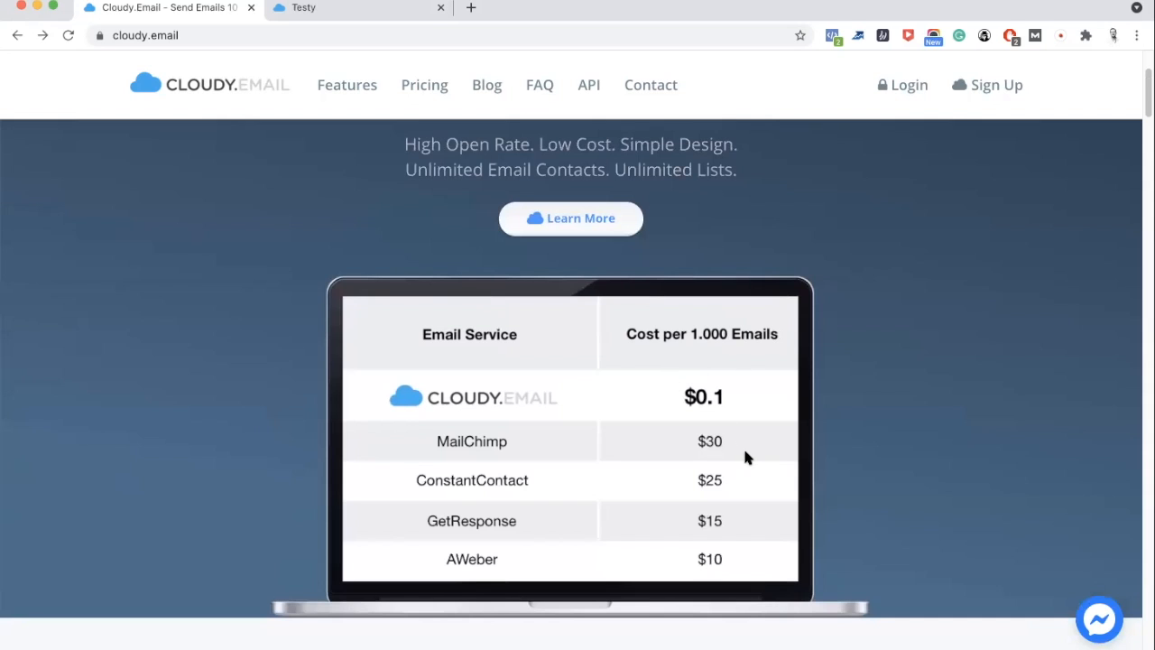
pyautogui.scroll(-3)
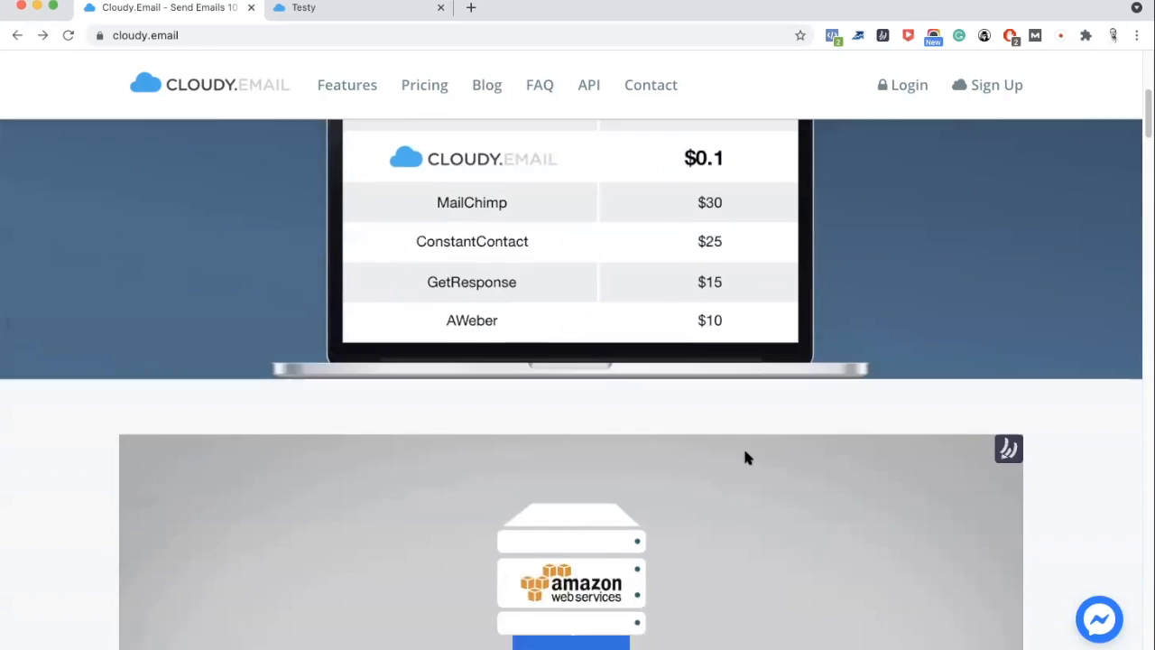
# Scroll until the 1:23 Amazon Web Services explainer video is fully visible
pyautogui.scroll(-3)
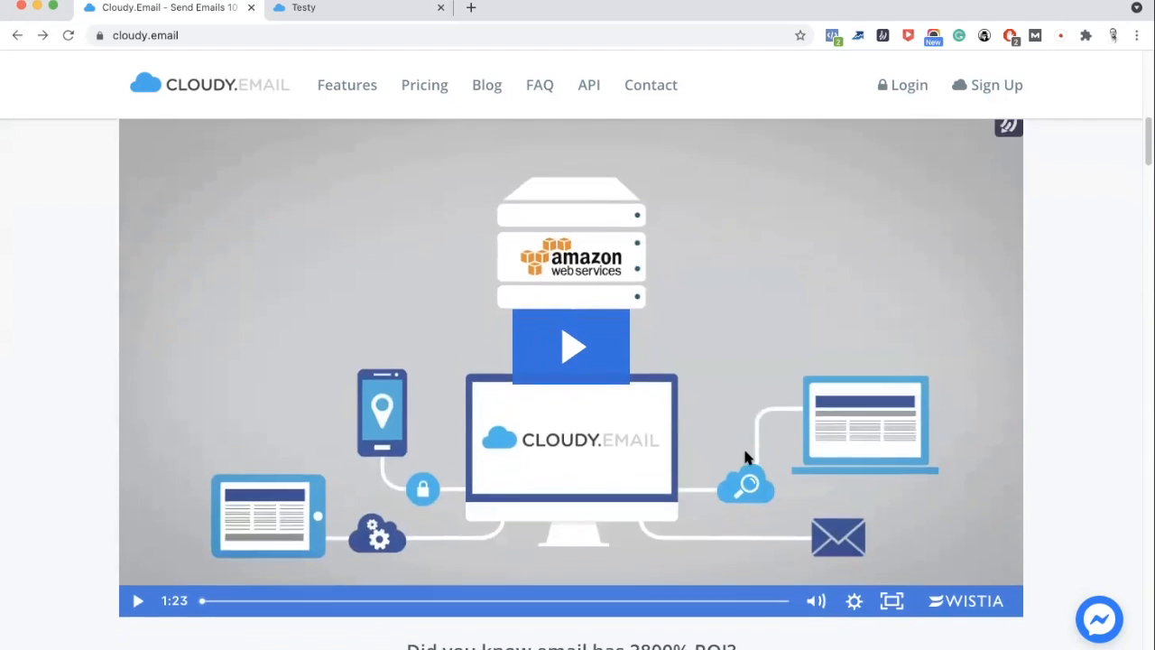
pyautogui.scroll(-3)
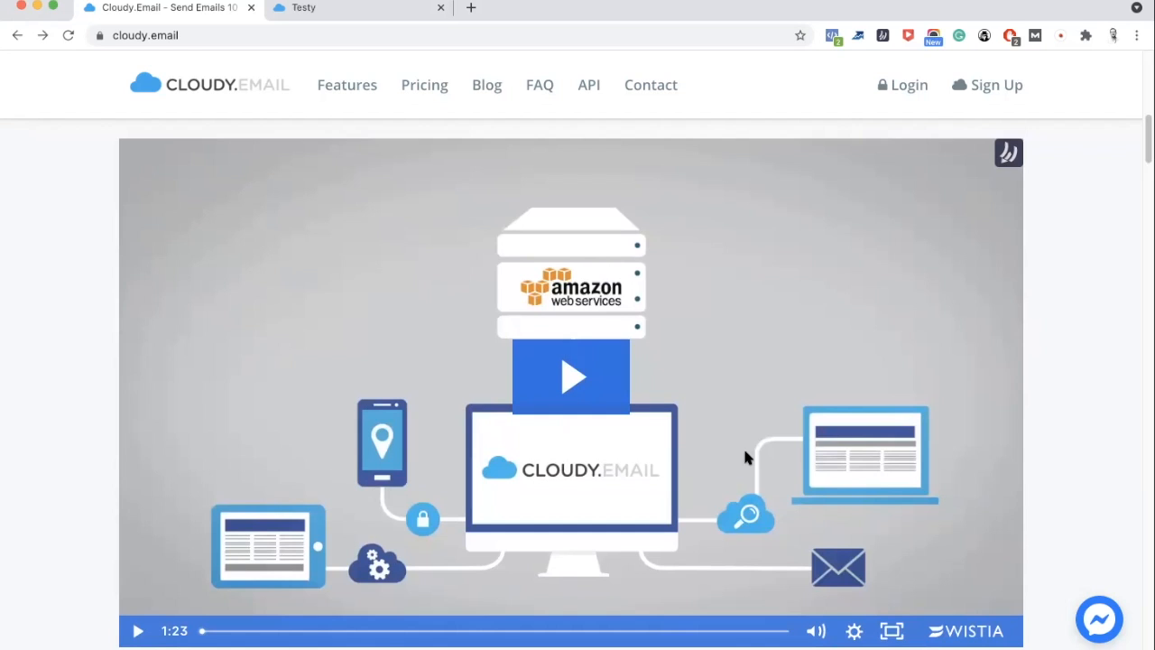
pyautogui.scroll(-3)
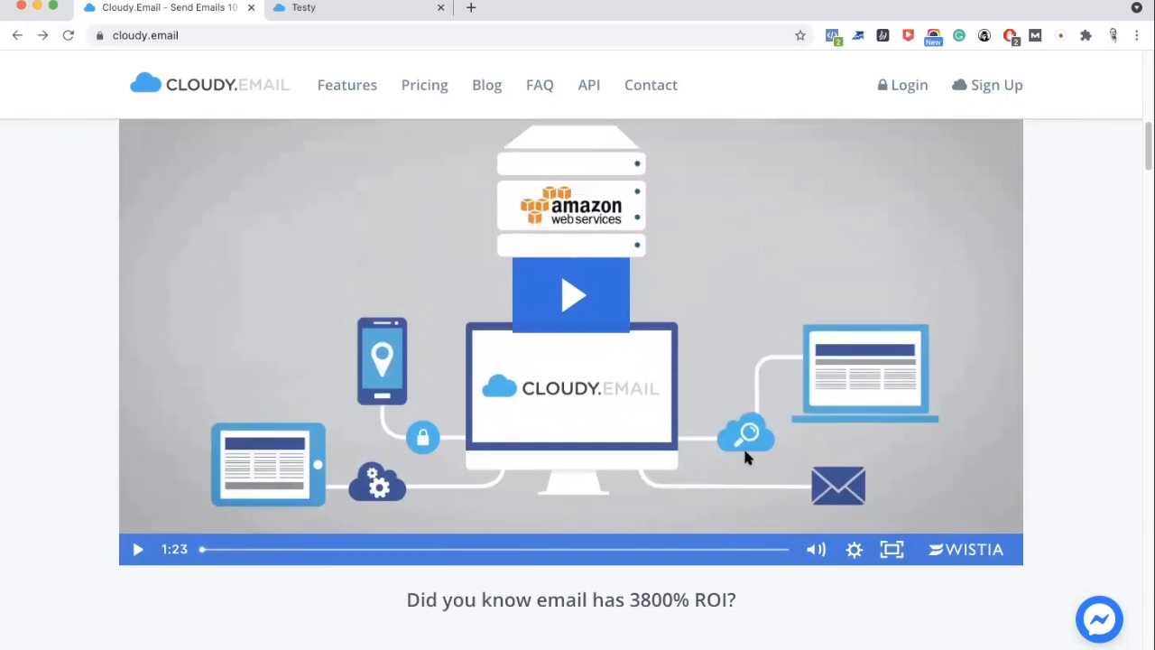
# Scroll past the featured clients to the Top 3 Reasons: Low Cost, High Open Rate, Live Customer Support
pyautogui.scroll(-3)
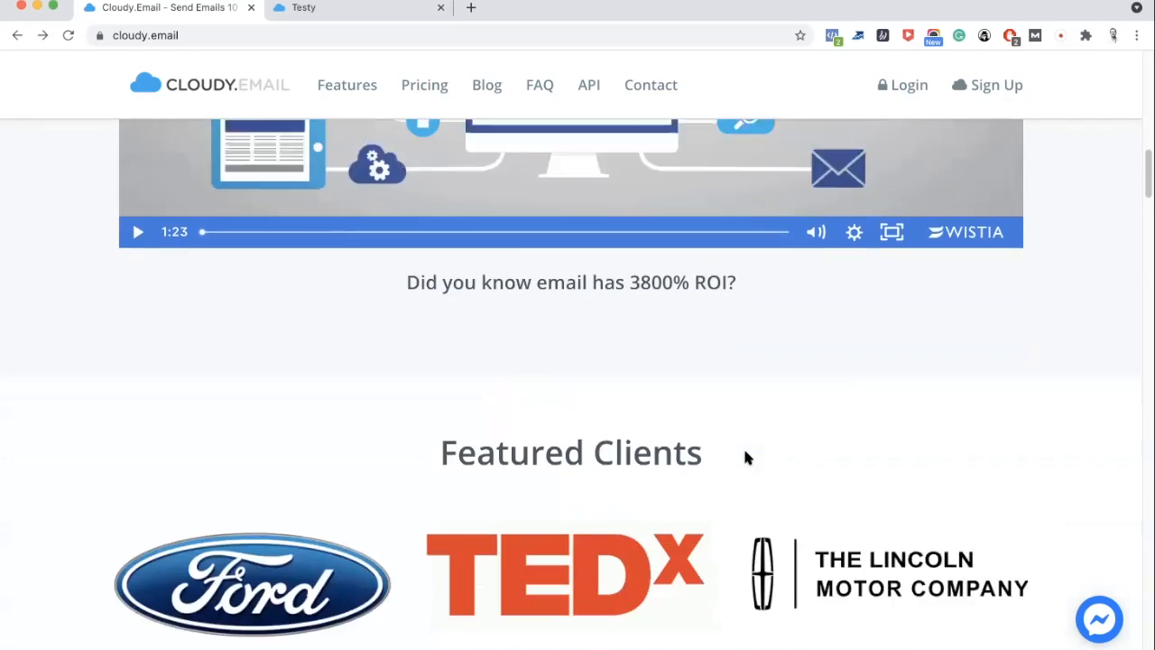
pyautogui.scroll(-3)
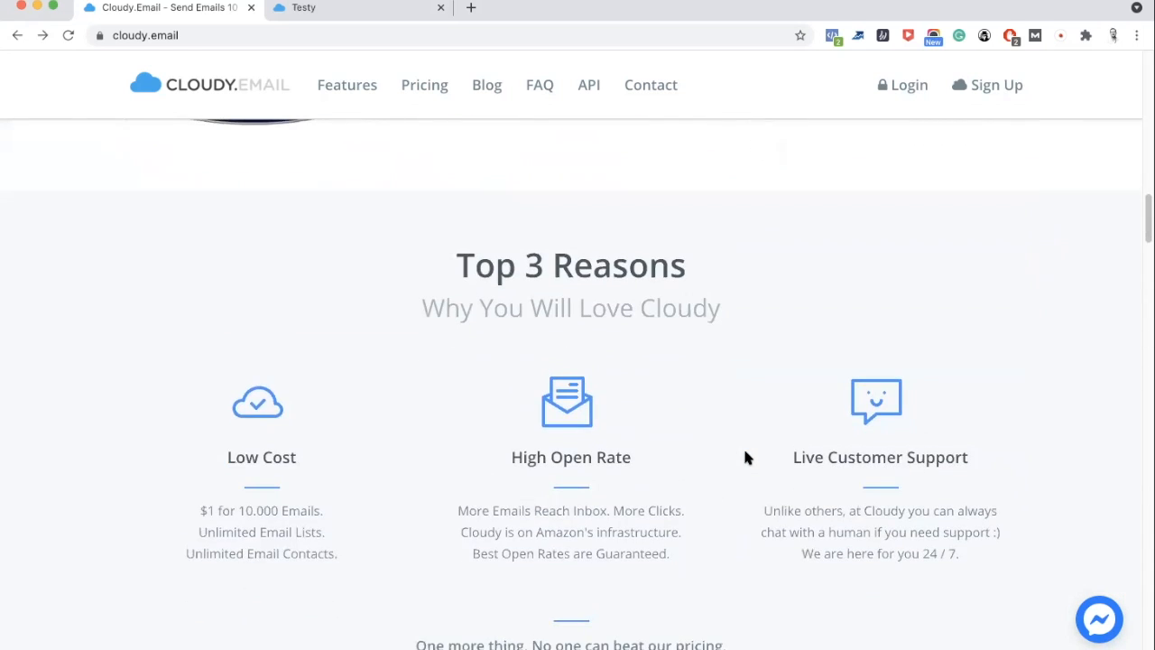
pyautogui.scroll(-3)
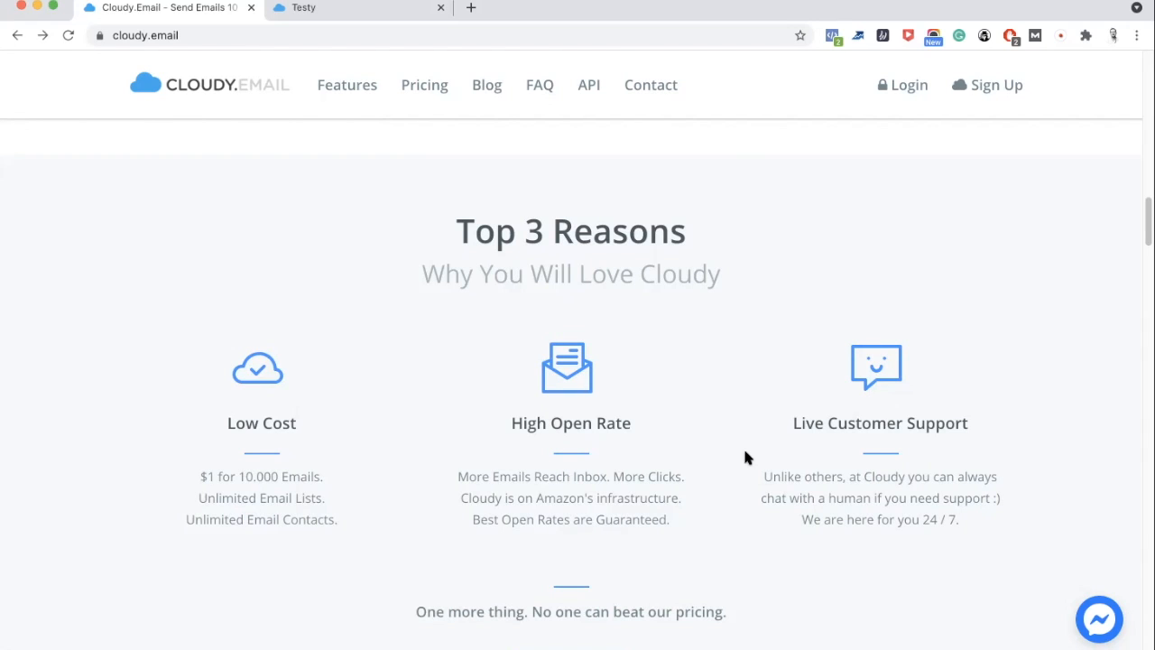
pyautogui.moveTo(332, 509)
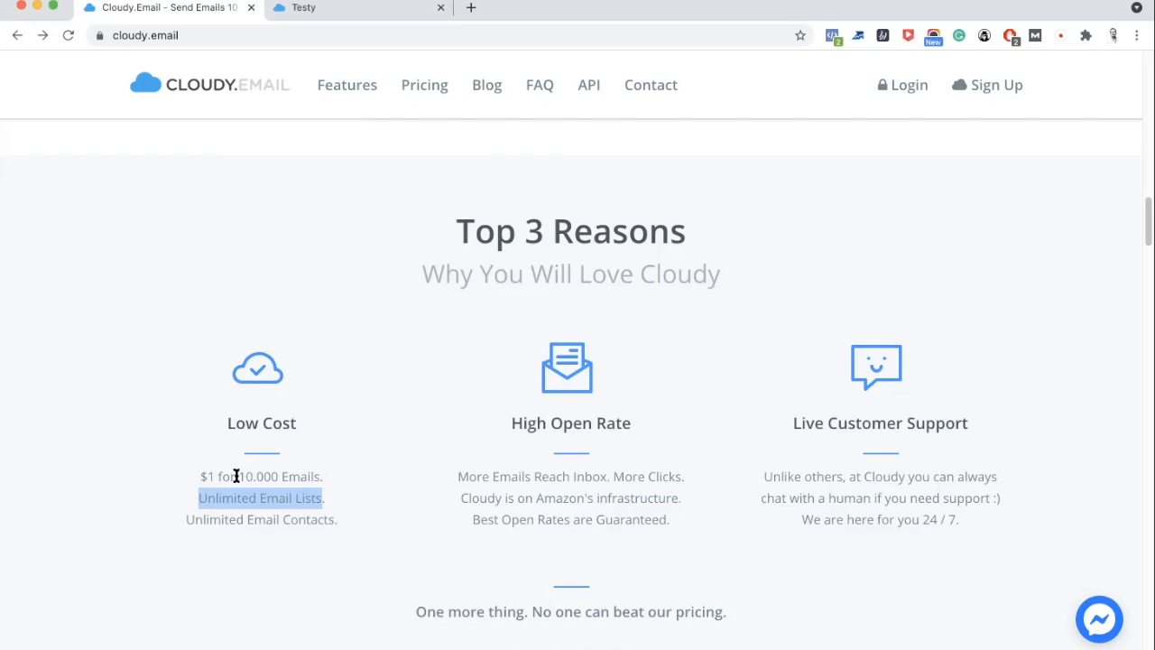
pyautogui.moveTo(314, 516)
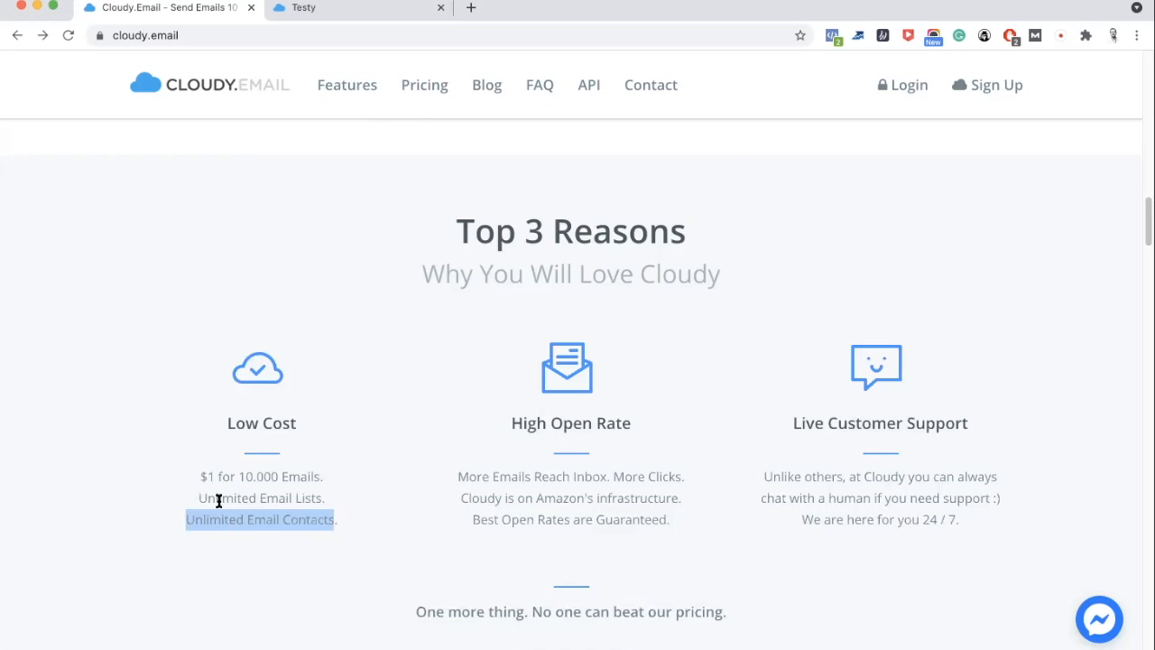
pyautogui.moveTo(320, 501)
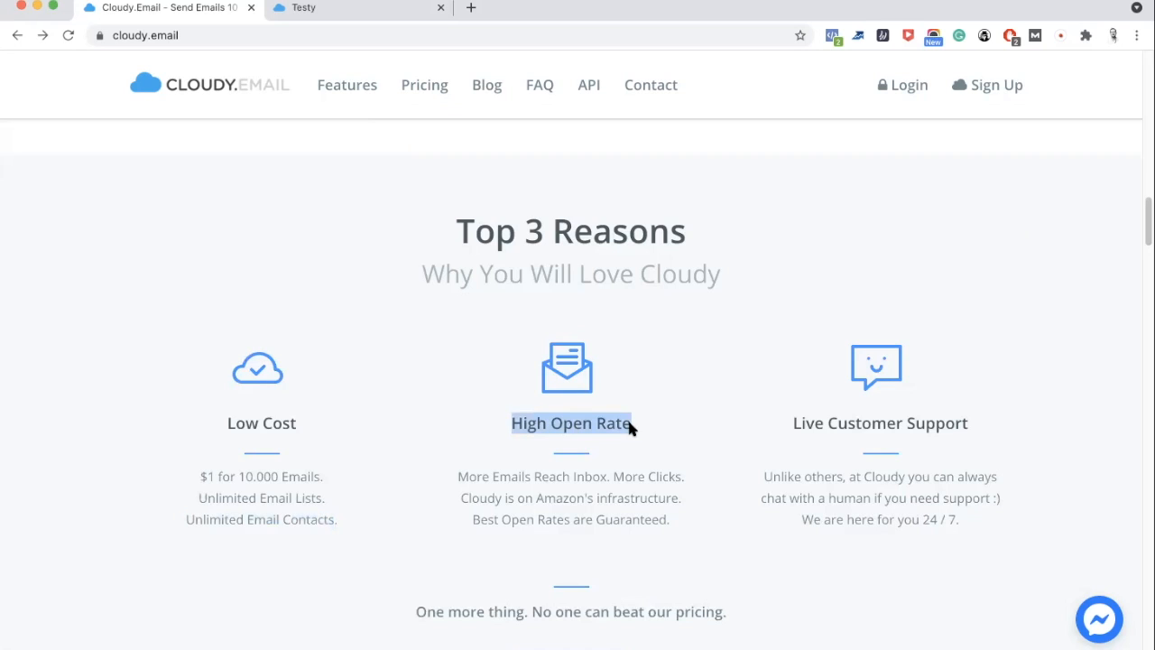
pyautogui.moveTo(749, 430)
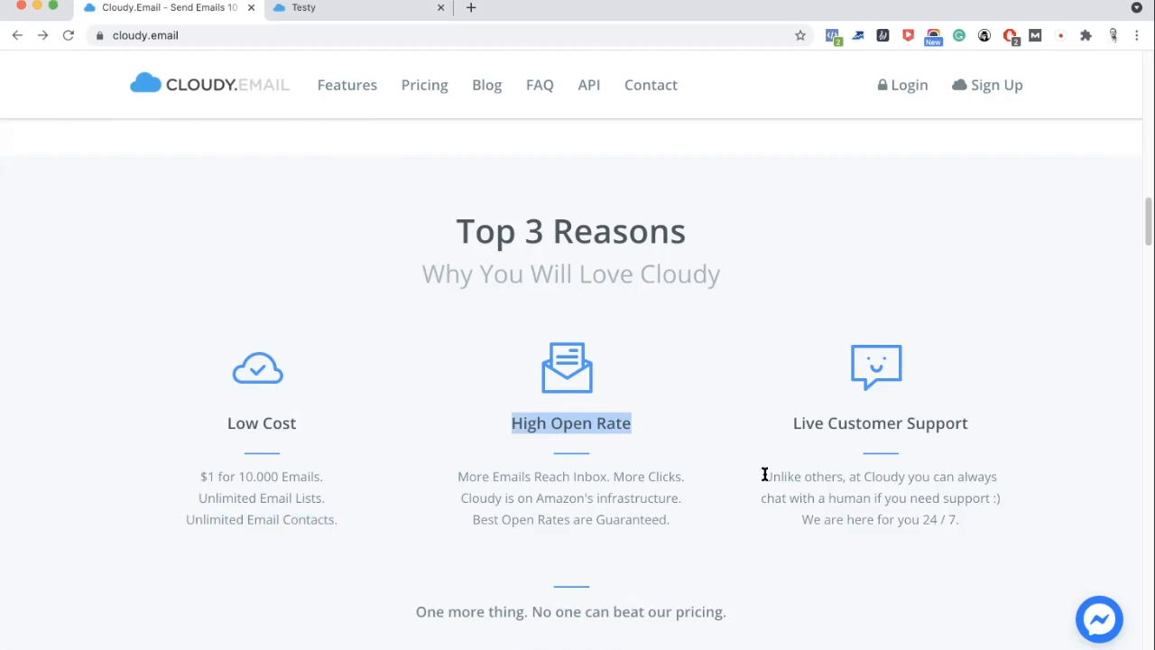
pyautogui.moveTo(957, 520)
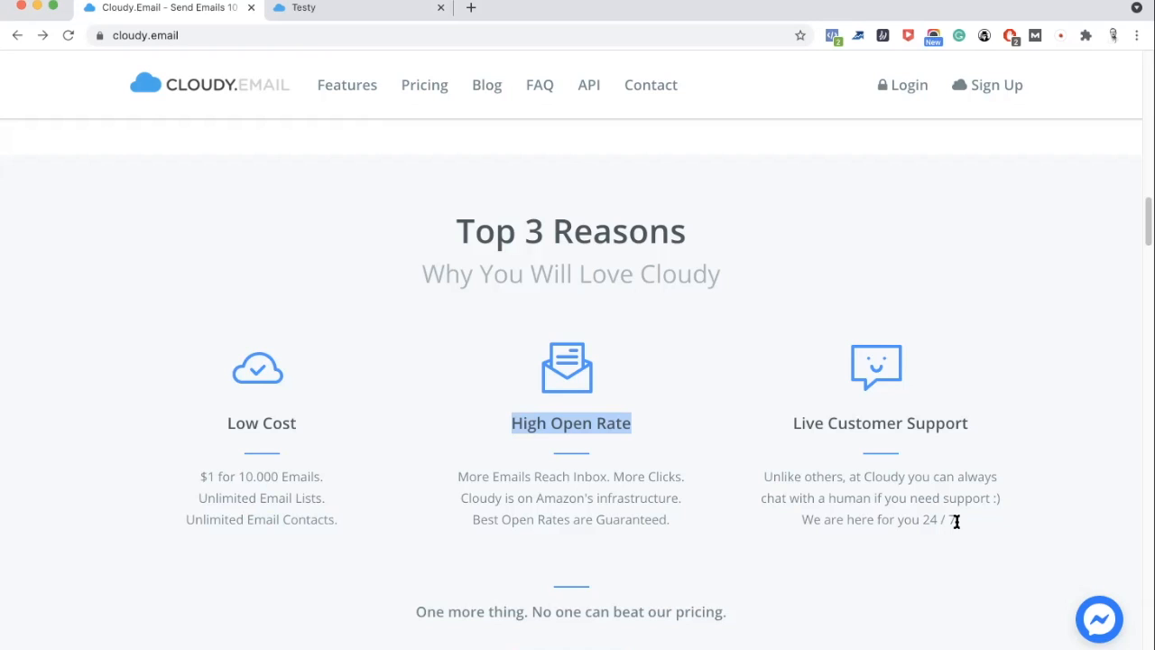
pyautogui.moveTo(1099, 619)
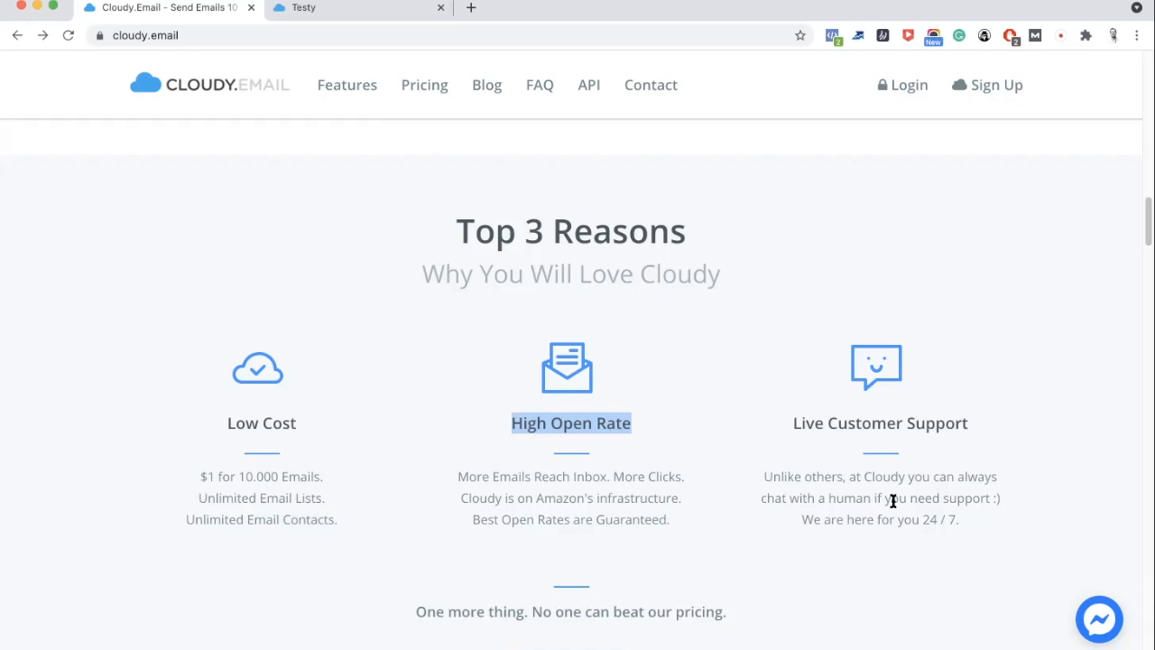
# Scroll past Our Service Partners to the 'Features – Why Cloudy?' grid and highlight a feature description
pyautogui.scroll(-3)
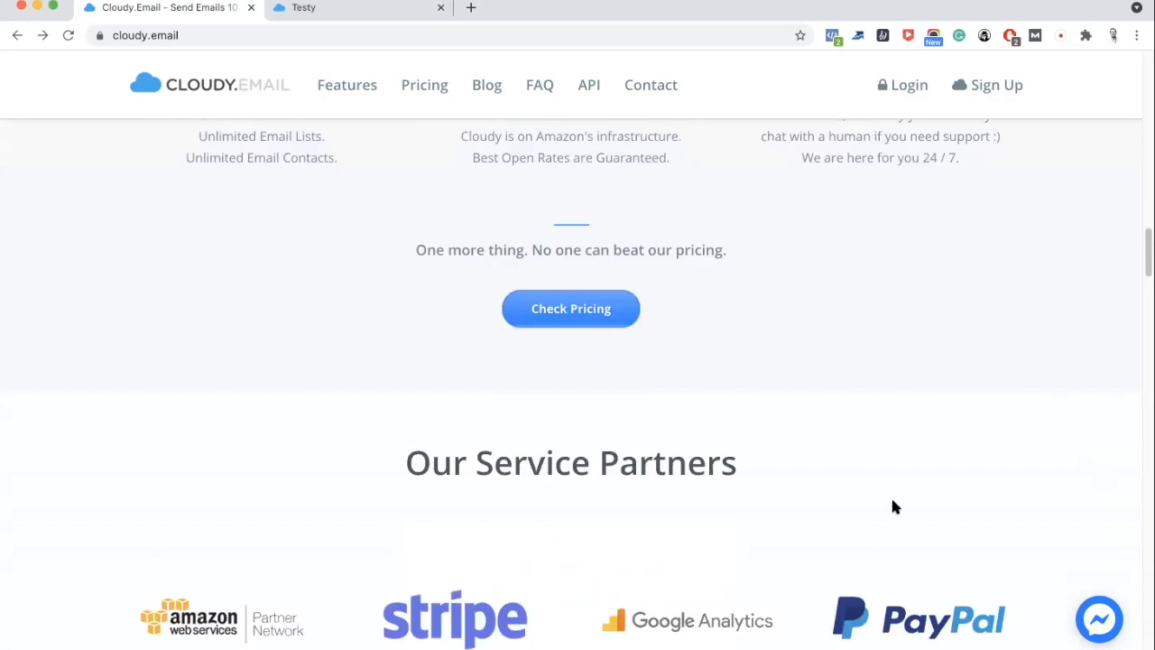
pyautogui.scroll(-3)
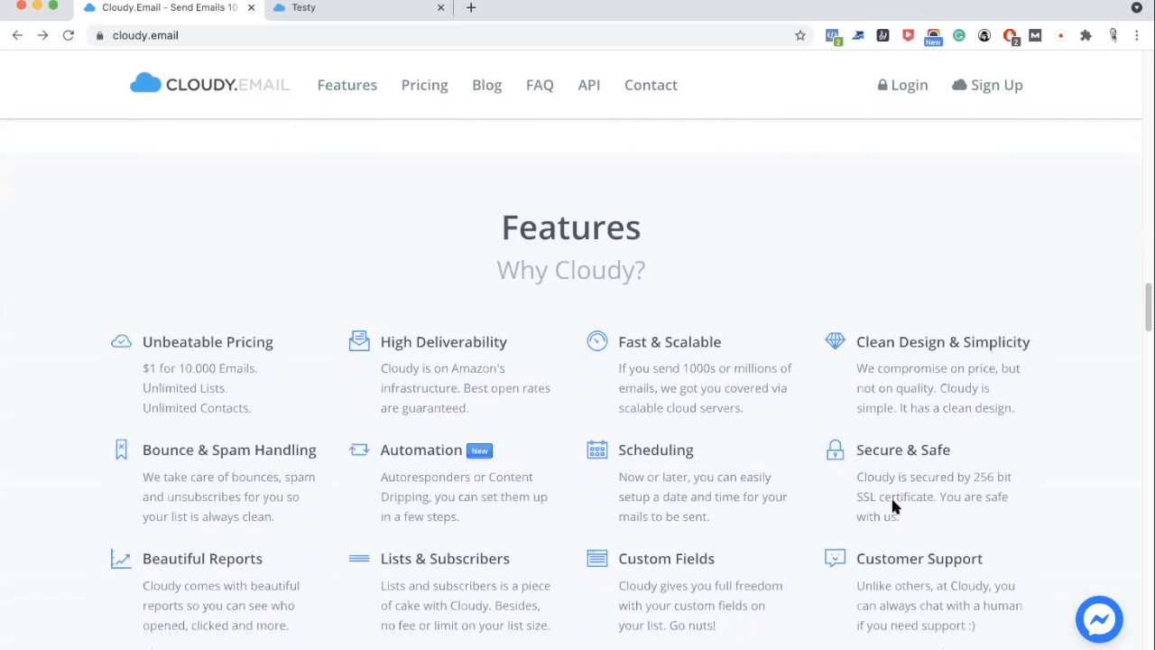
pyautogui.scroll(-3)
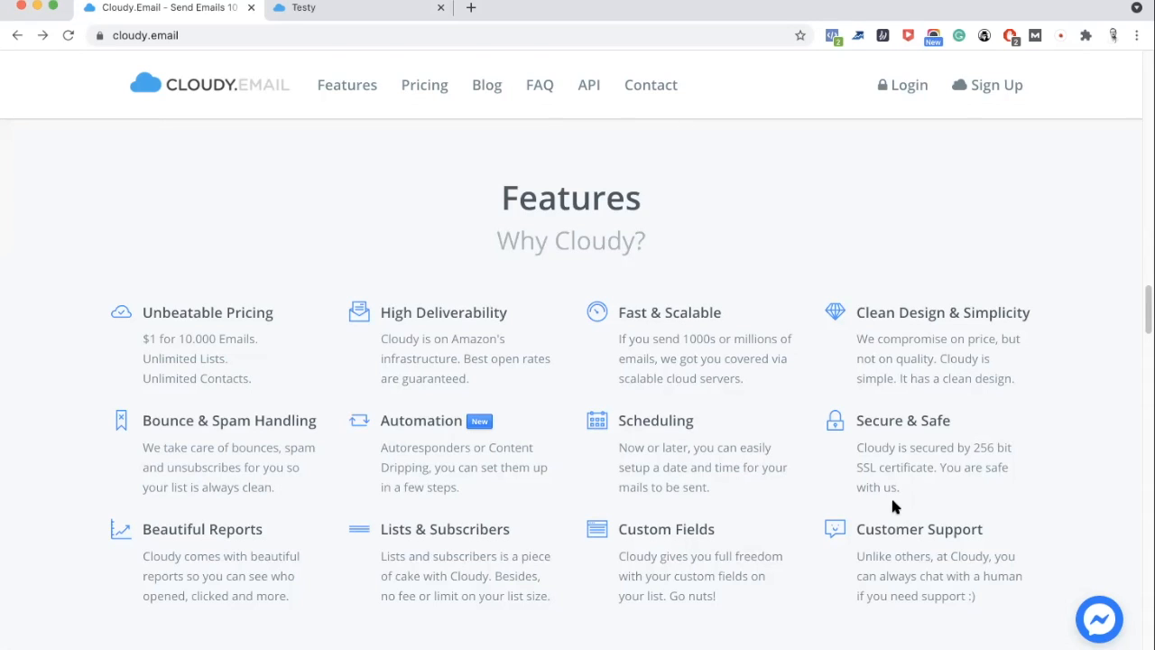
pyautogui.moveTo(285, 488)
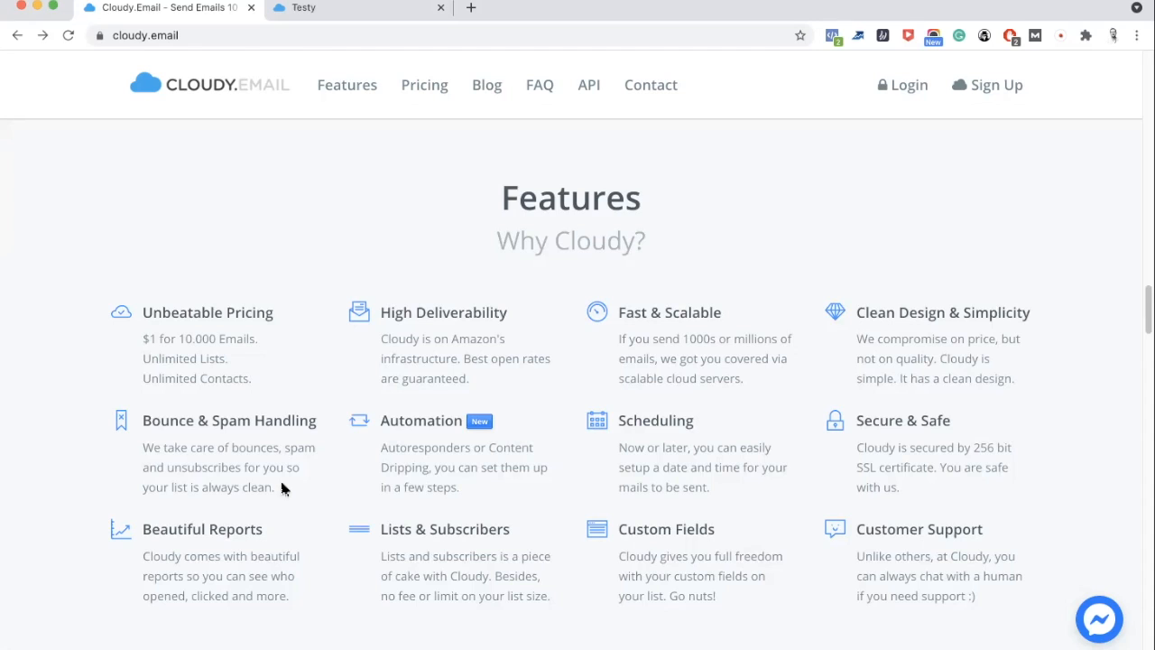
pyautogui.moveTo(141, 418); pyautogui.dragTo(280, 487)
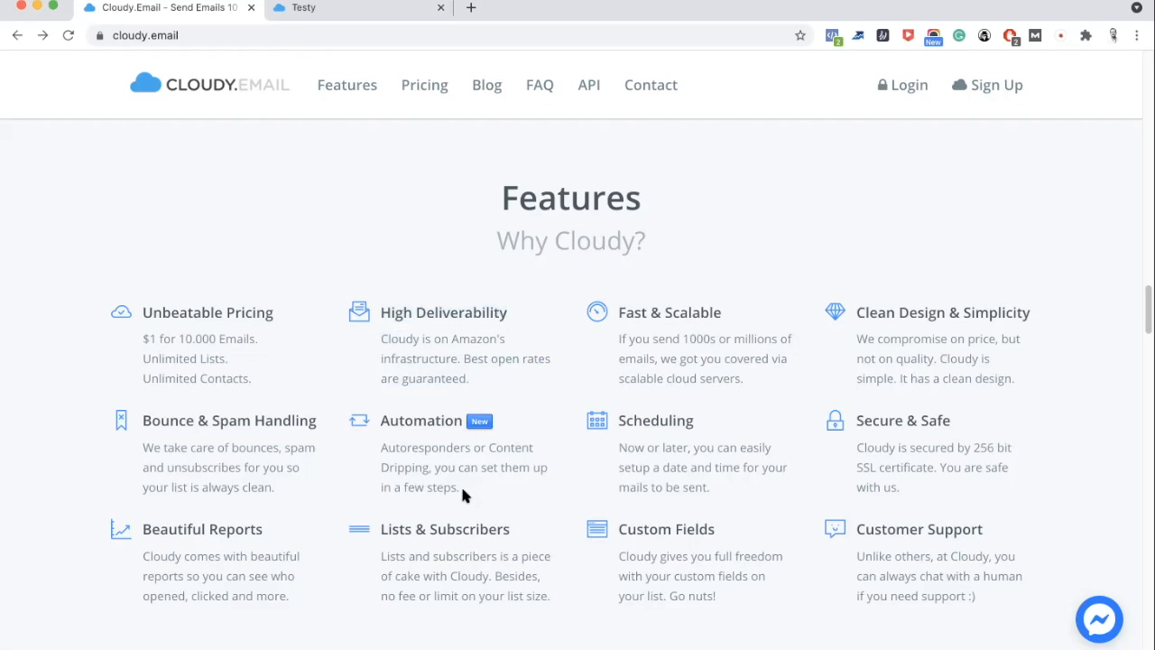
# Highlight the Scheduling and Custom Fields feature descriptions, then clear the highlight on Secure & Safe
pyautogui.moveTo(383, 448); pyautogui.dragTo(459, 488)
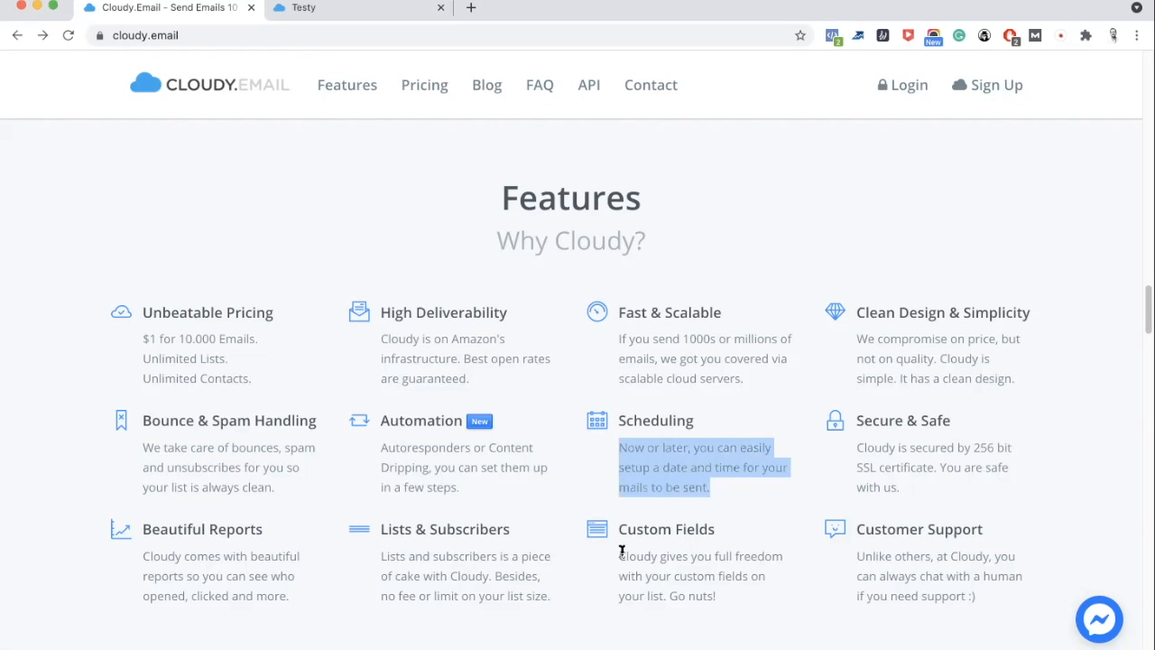
pyautogui.moveTo(621, 556); pyautogui.dragTo(713, 596)
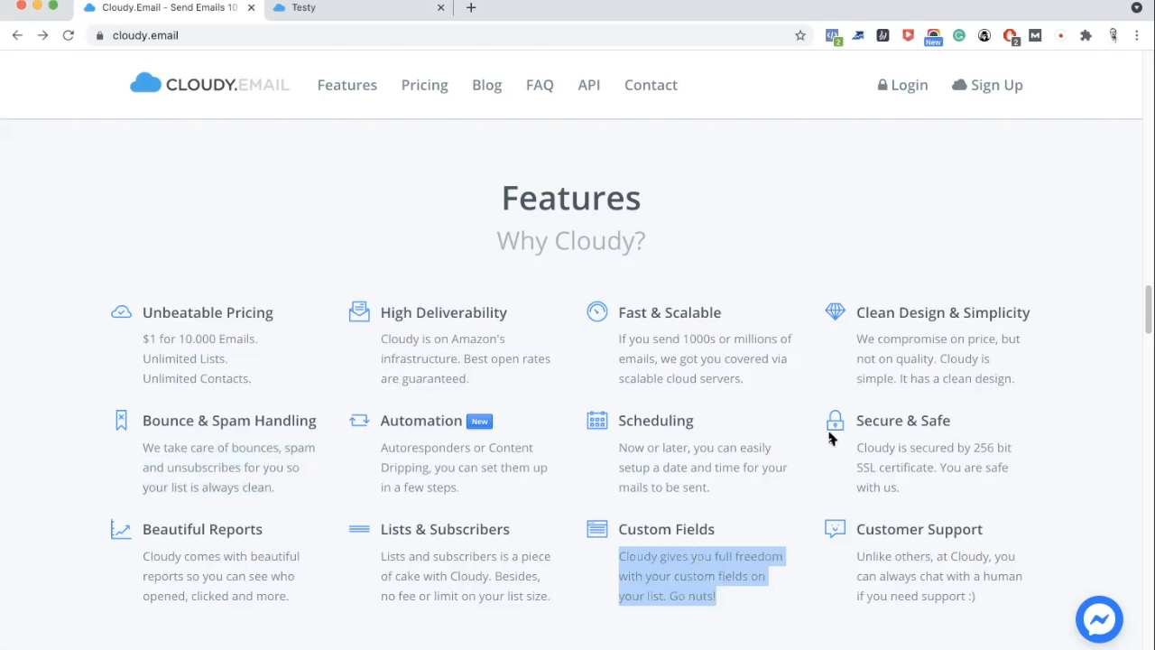
pyautogui.moveTo(859, 337)
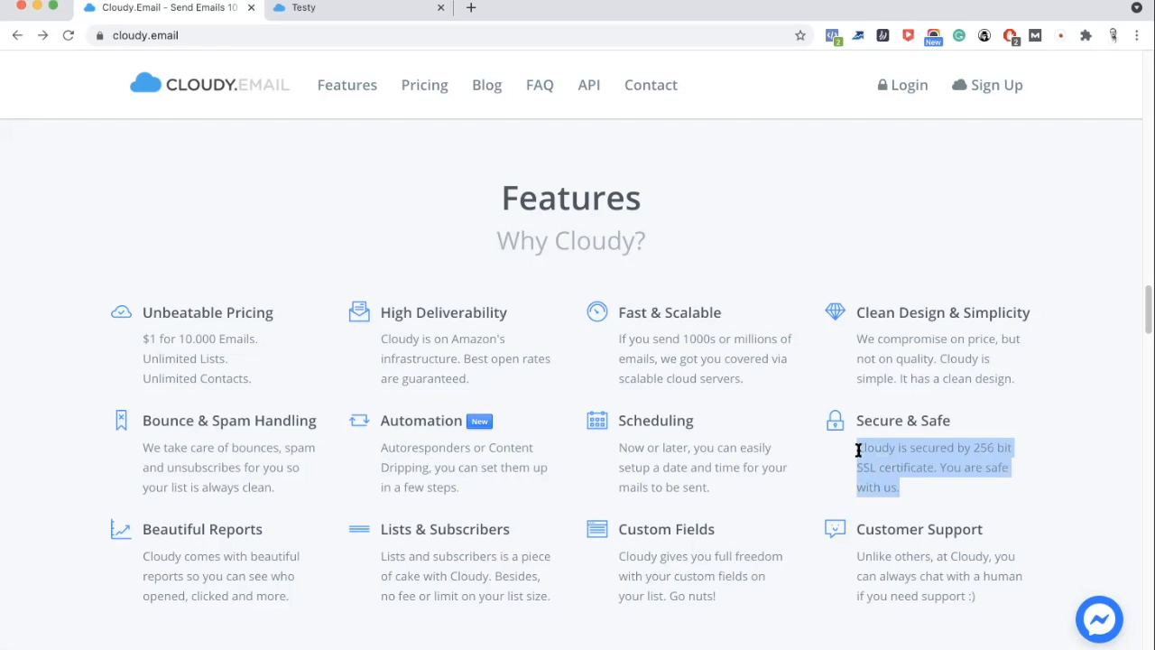
pyautogui.moveTo(983, 603)
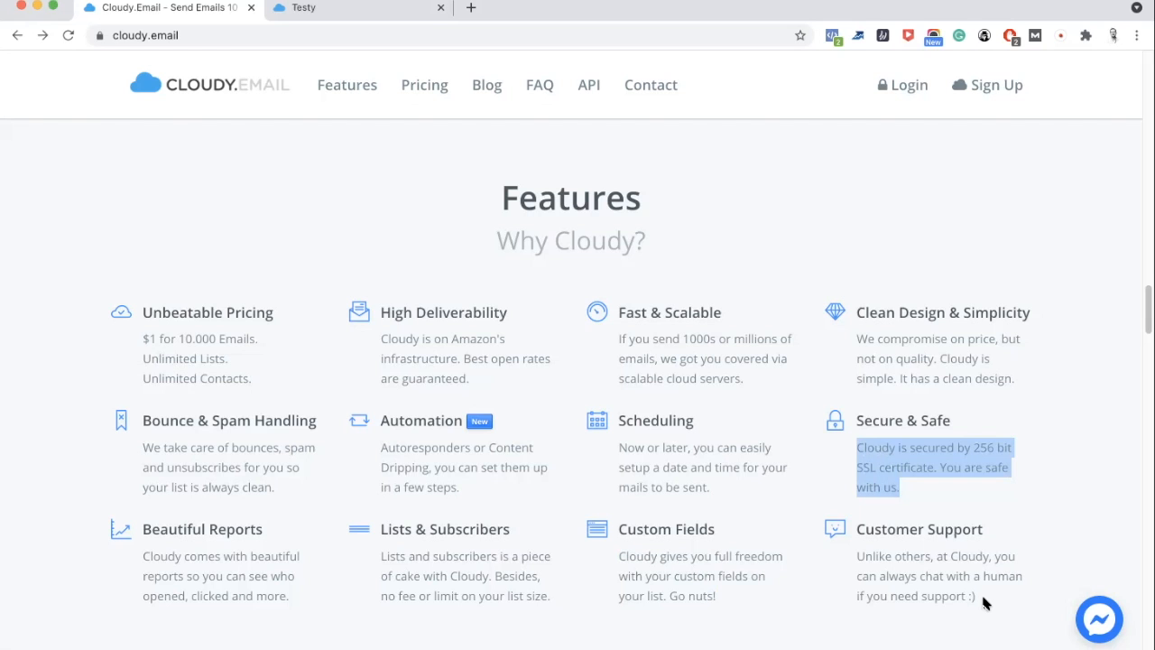
pyautogui.click(424, 84)
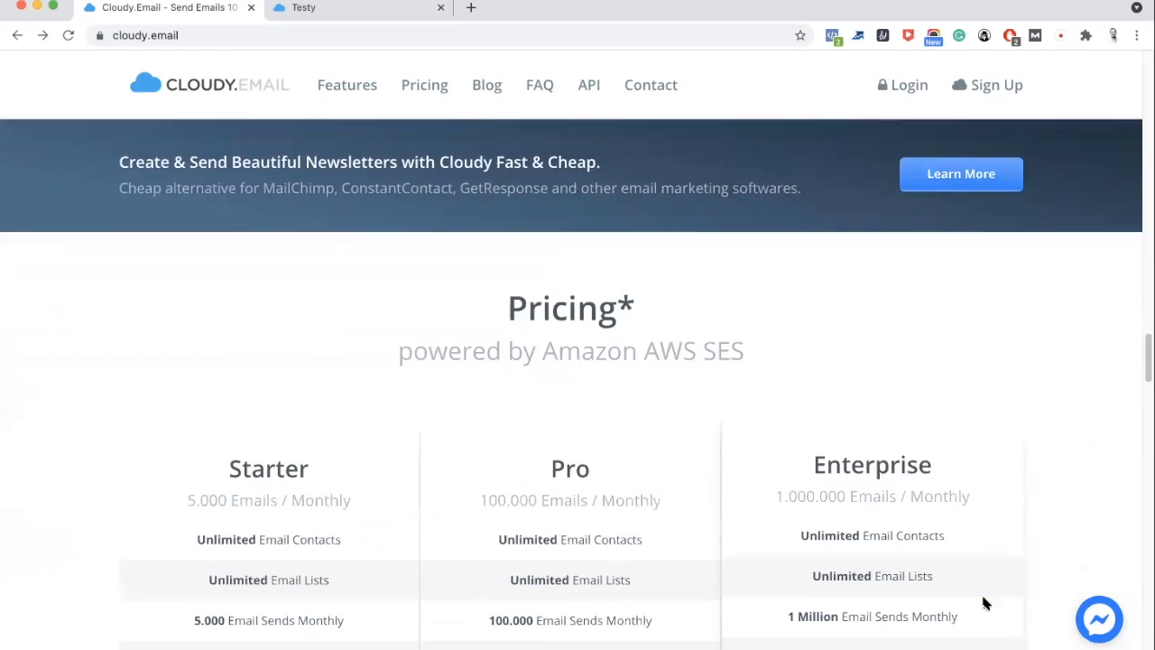
# Scroll to the AWS SES Starter, Pro and Enterprise plans and highlight the Enterprise monthly email allowance
pyautogui.scroll(-3)
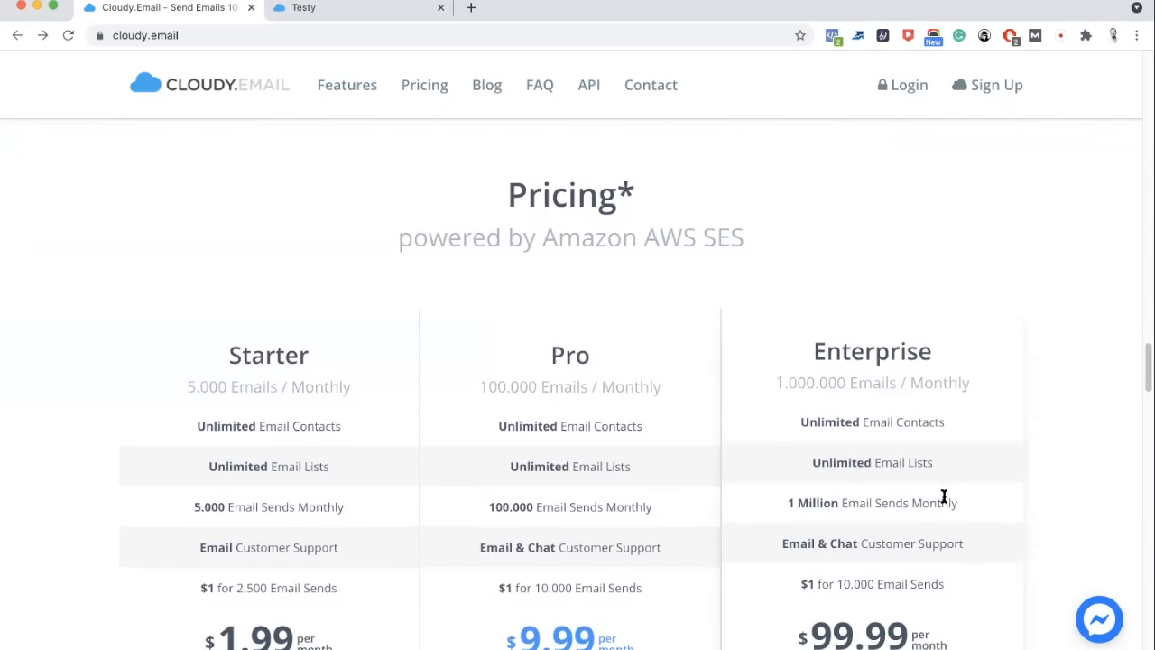
pyautogui.scroll(-3)
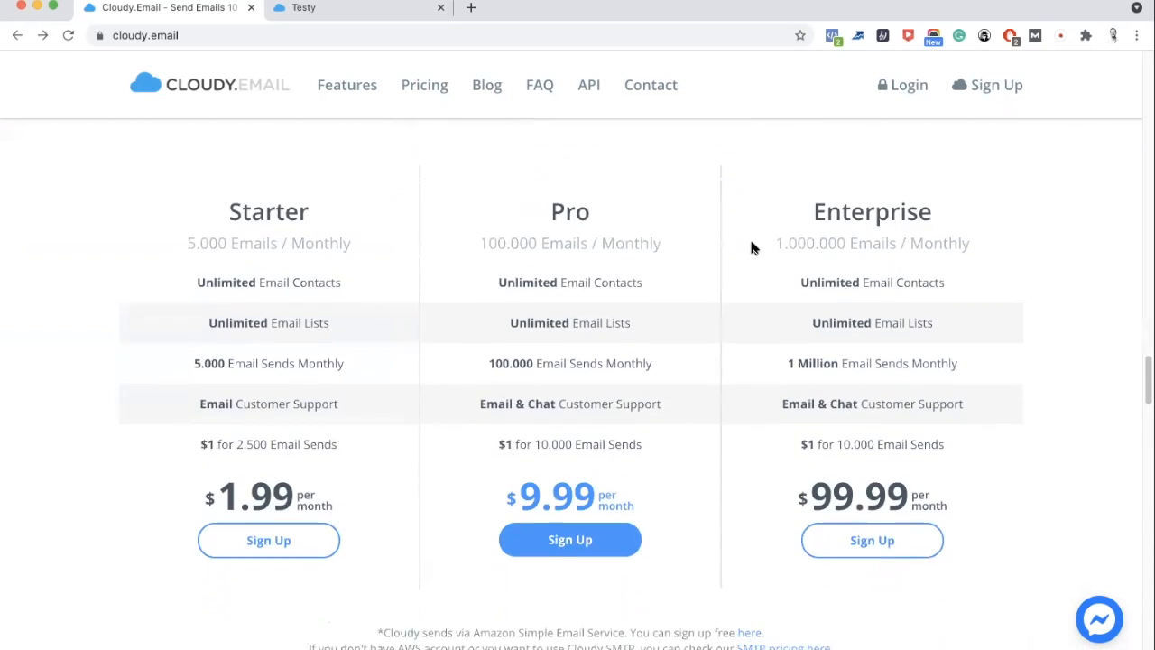
pyautogui.scroll(-3)
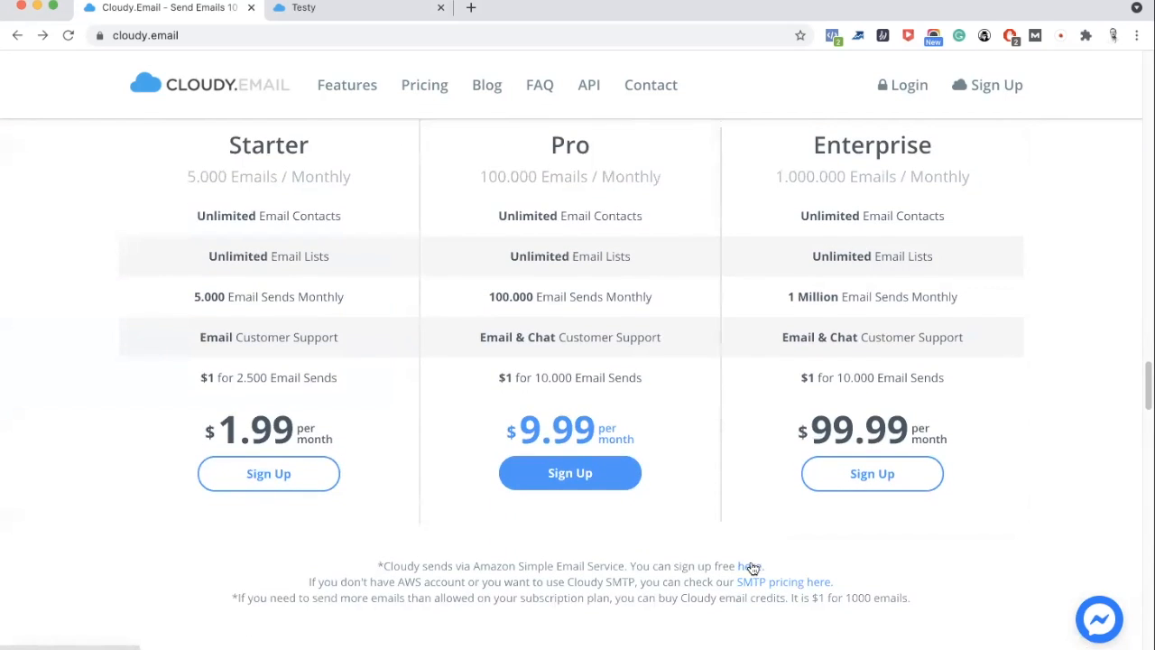
pyautogui.moveTo(718, 516)
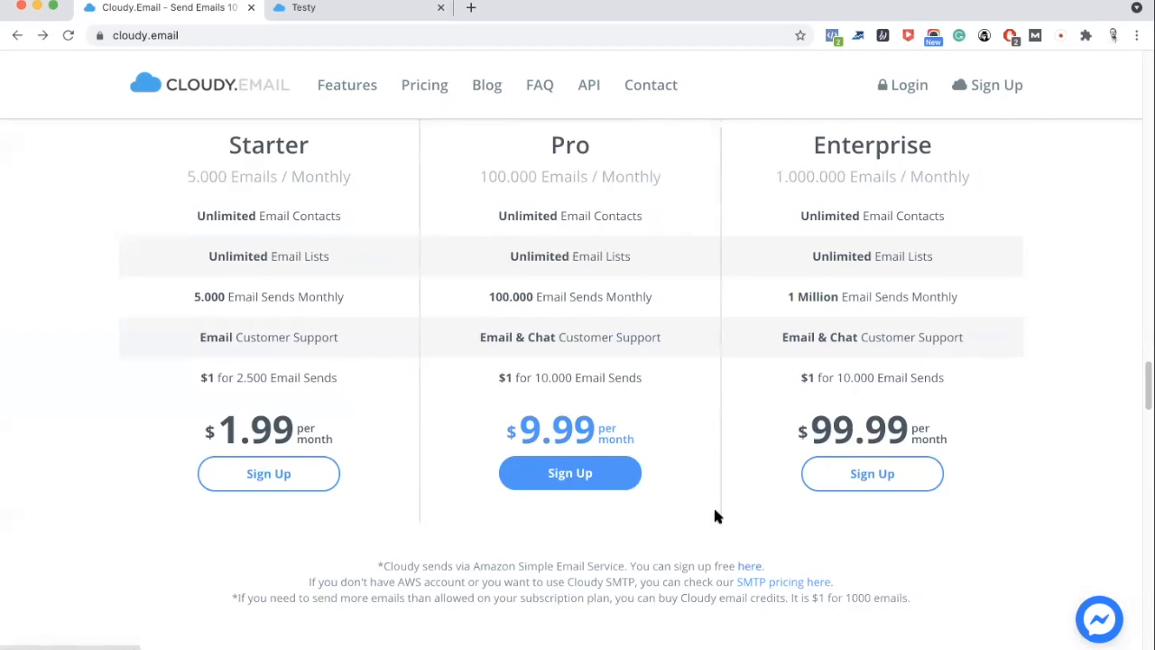
pyautogui.moveTo(778, 556)
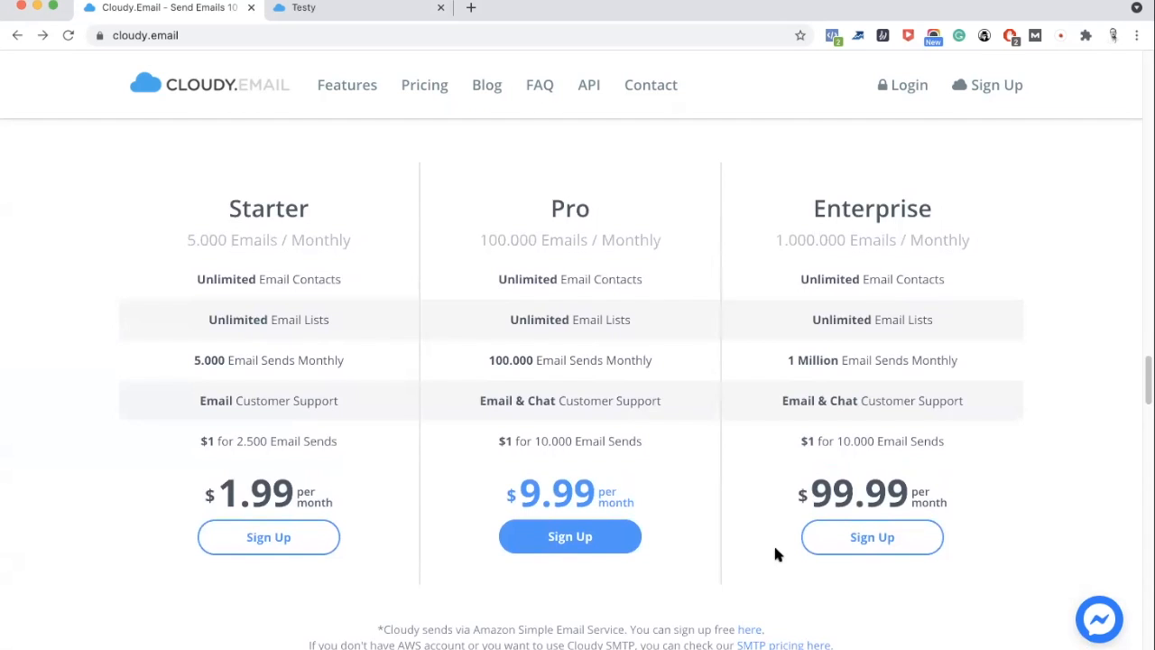
pyautogui.scroll(-3)
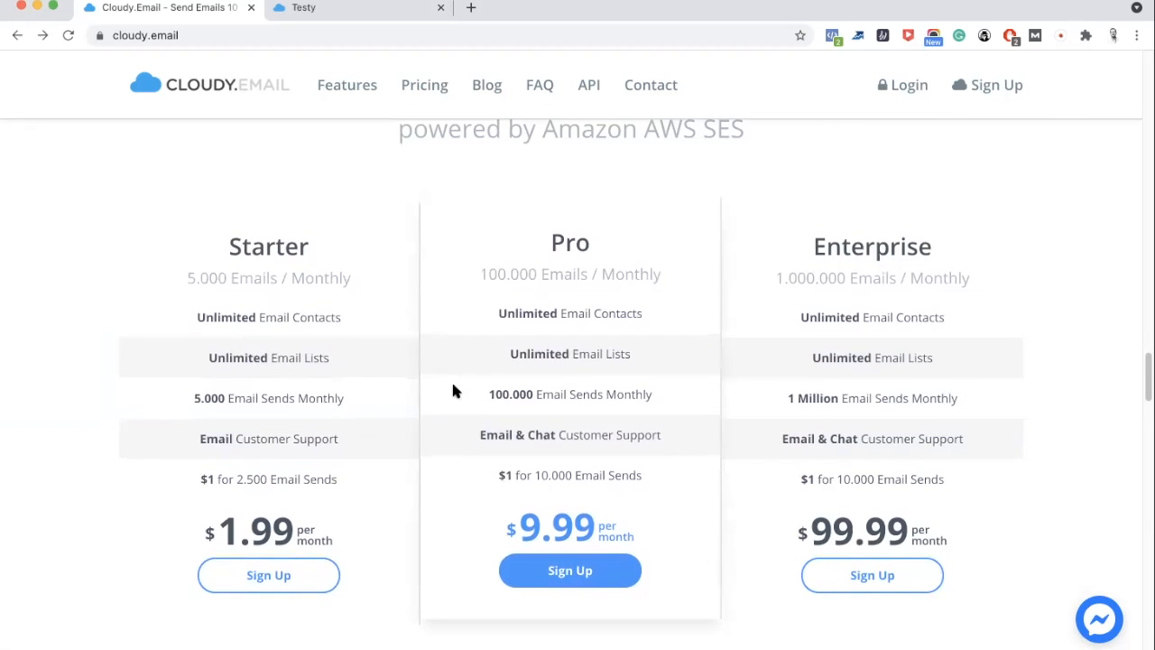
pyautogui.moveTo(556, 339)
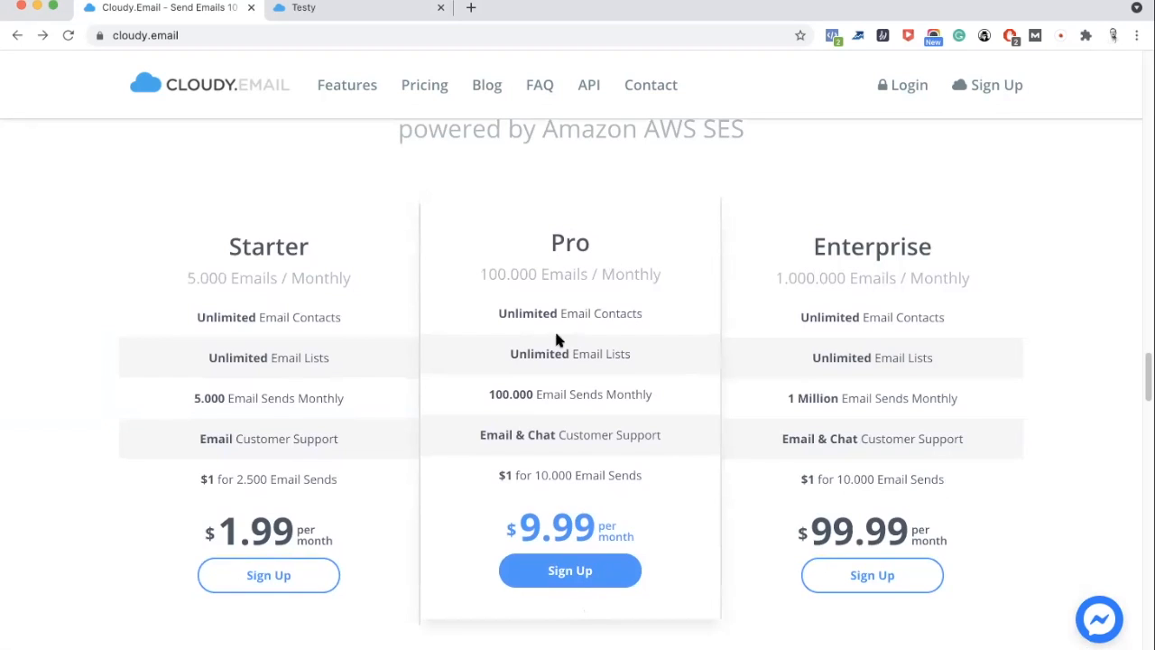
pyautogui.moveTo(552, 456)
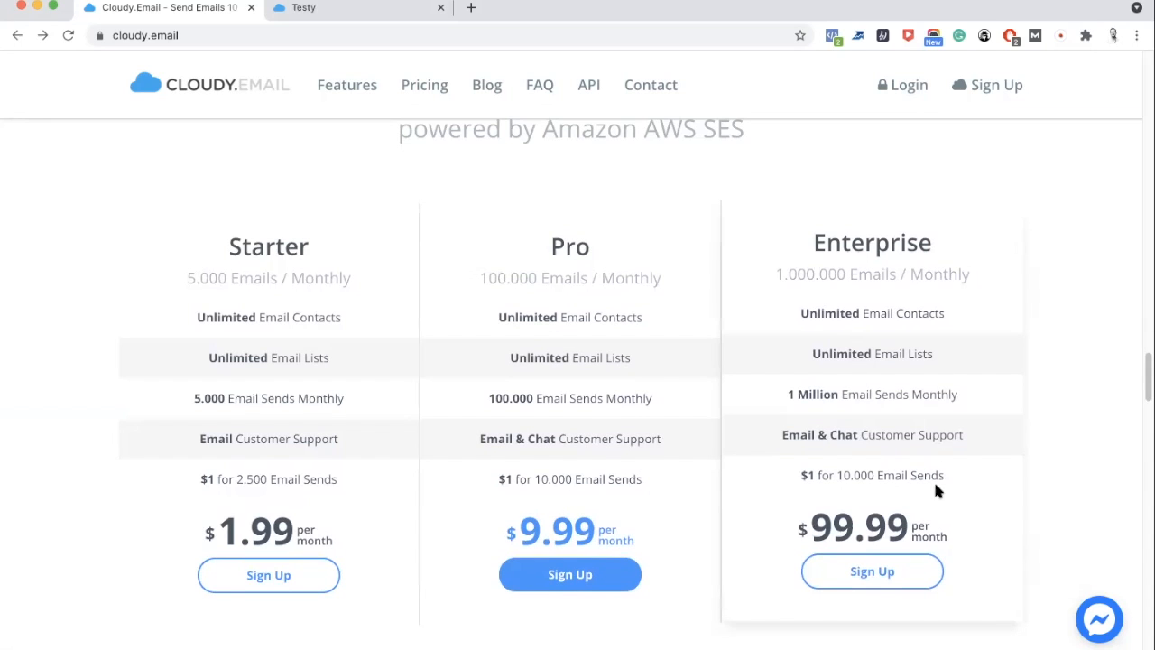
pyautogui.moveTo(906, 413)
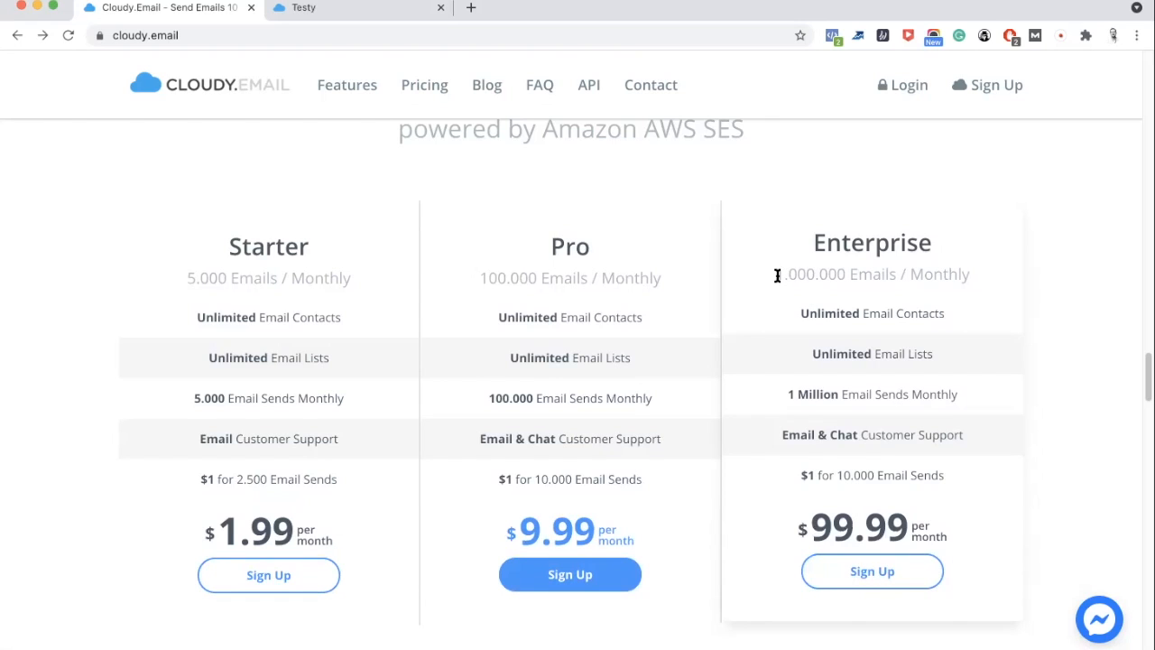
pyautogui.moveTo(775, 274); pyautogui.dragTo(888, 275)
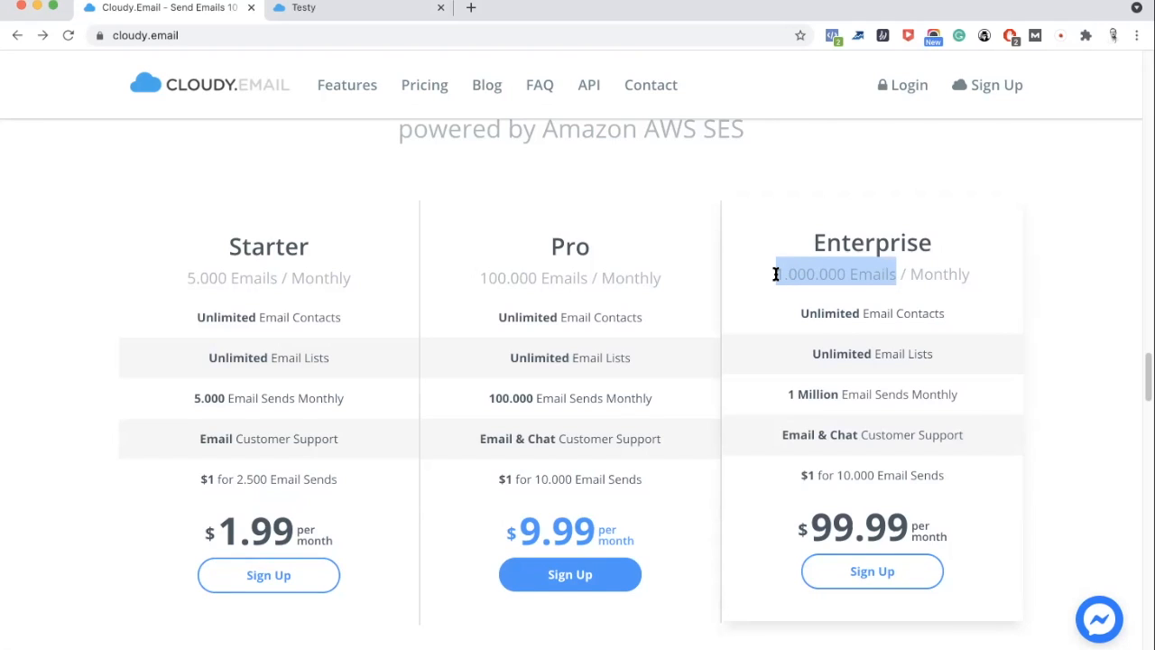
pyautogui.moveTo(833, 397)
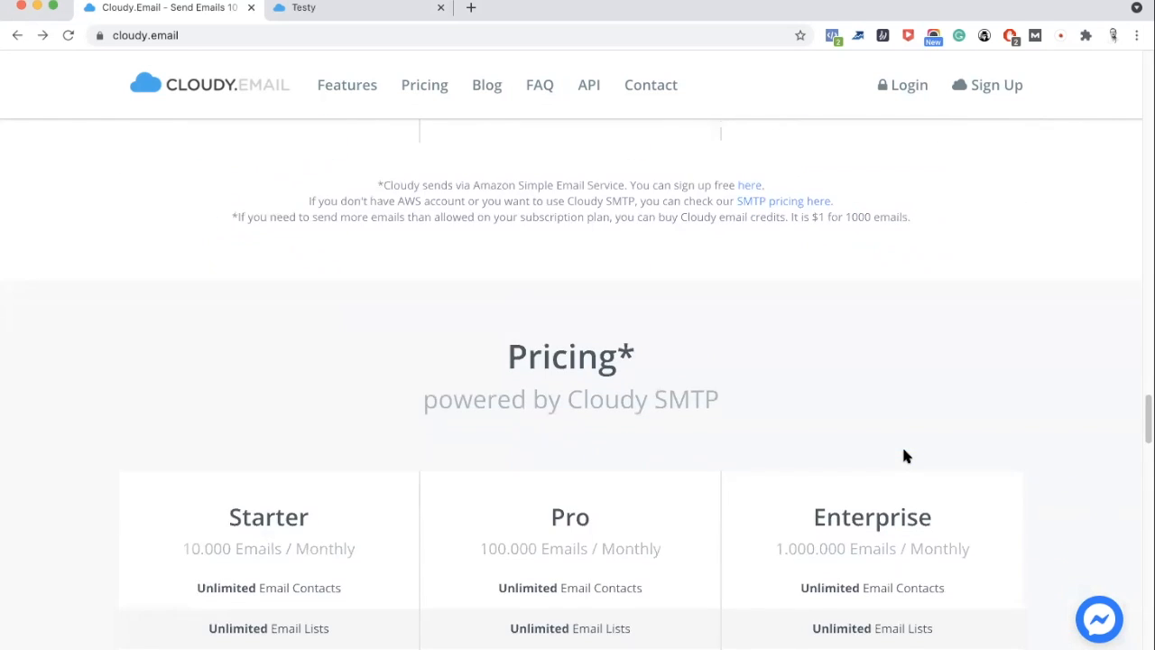
# Scroll to the second pricing heading and highlight the words 'Cloudy SMTP' in it
pyautogui.scroll(-3)
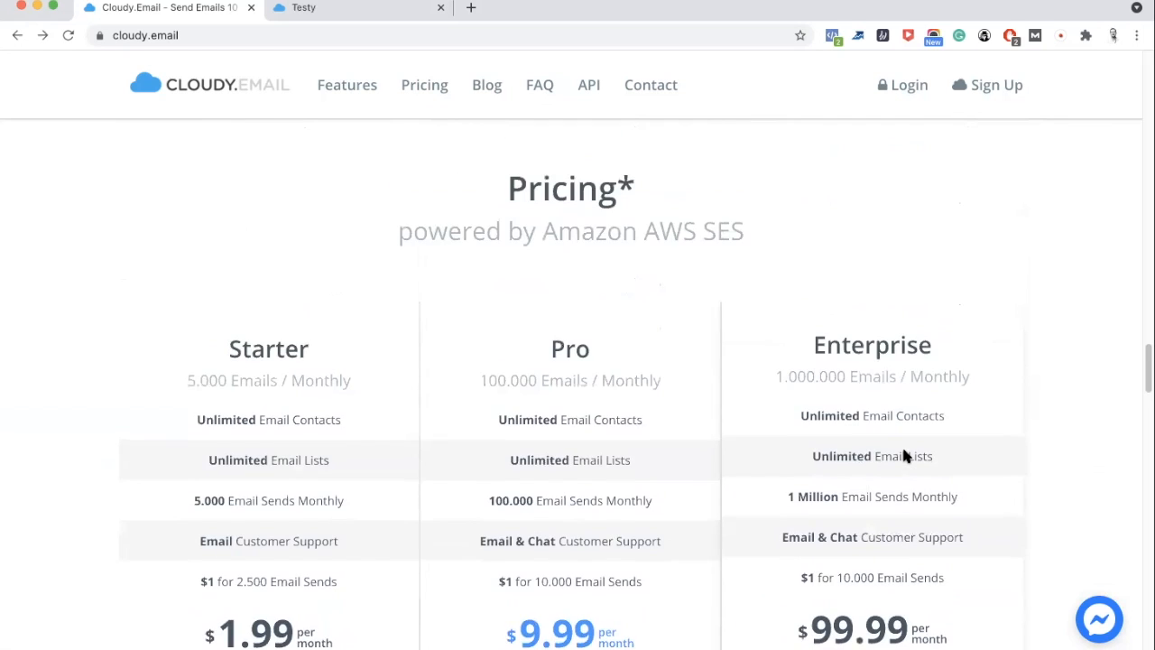
pyautogui.scroll(-3)
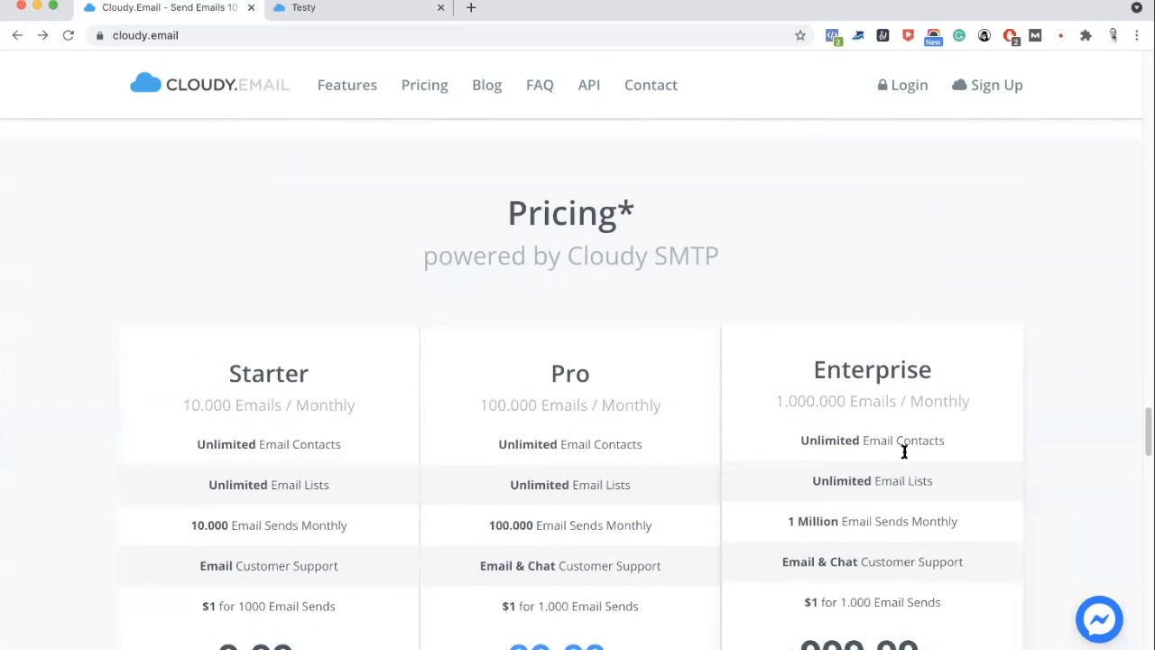
pyautogui.scroll(-3)
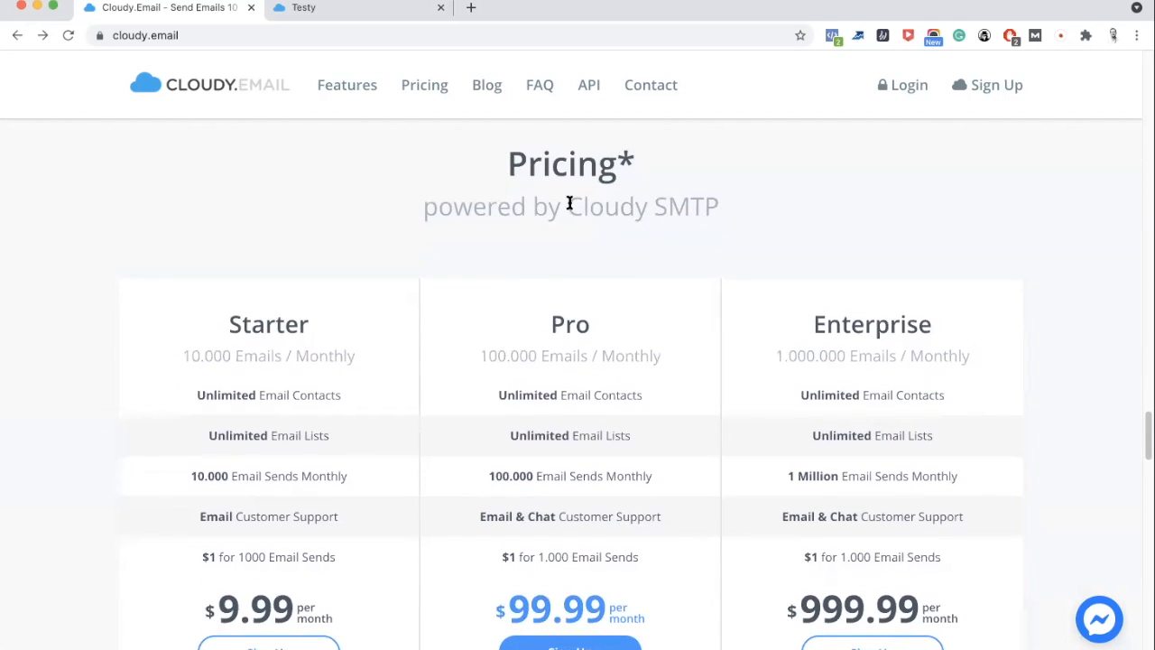
pyautogui.moveTo(569, 206); pyautogui.dragTo(720, 205)
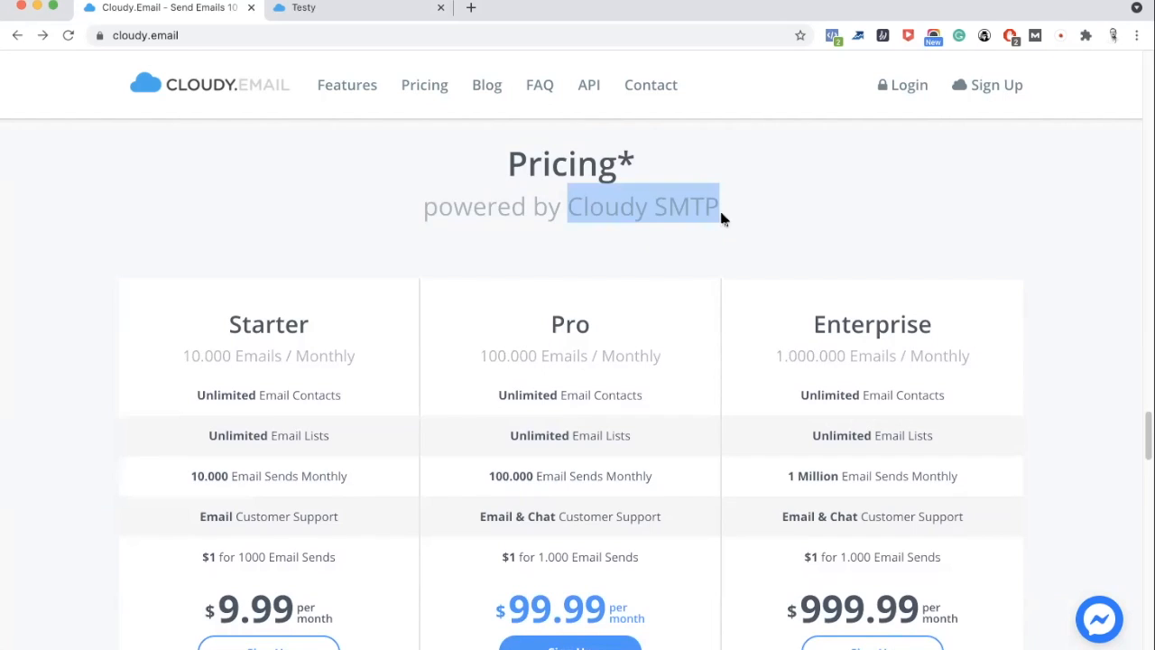
pyautogui.scroll(-3)
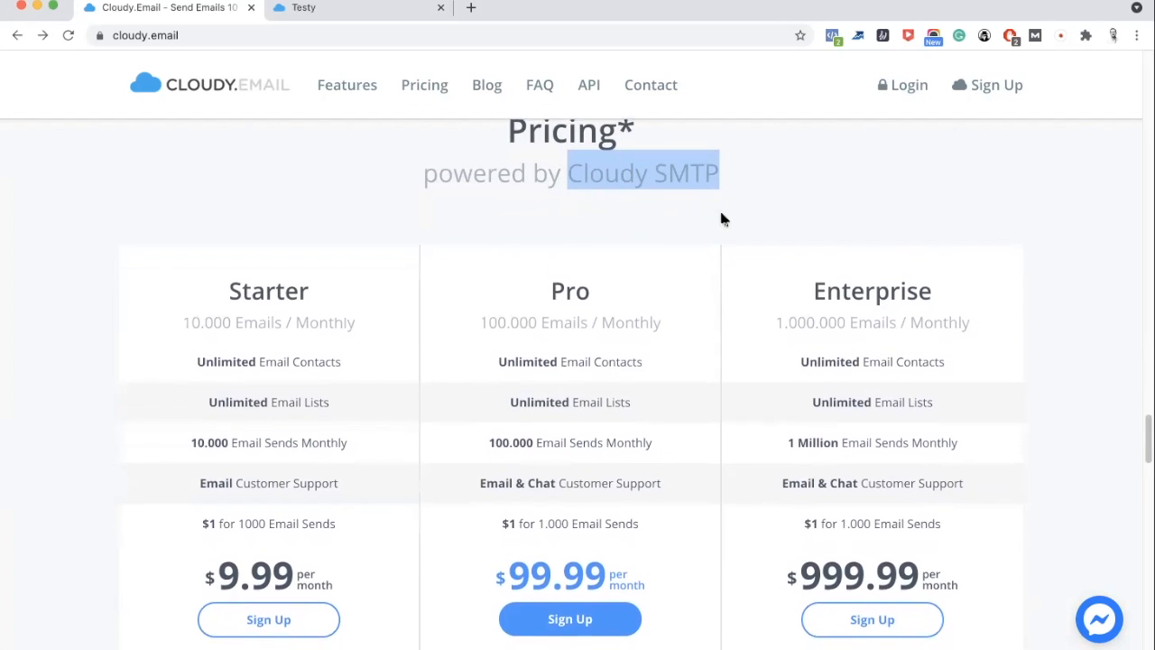
# Scroll down to the Cloudy SMTP plan cards: Starter $9.99, Pro $99.99, Enterprise $999.99 monthly
pyautogui.scroll(-3)
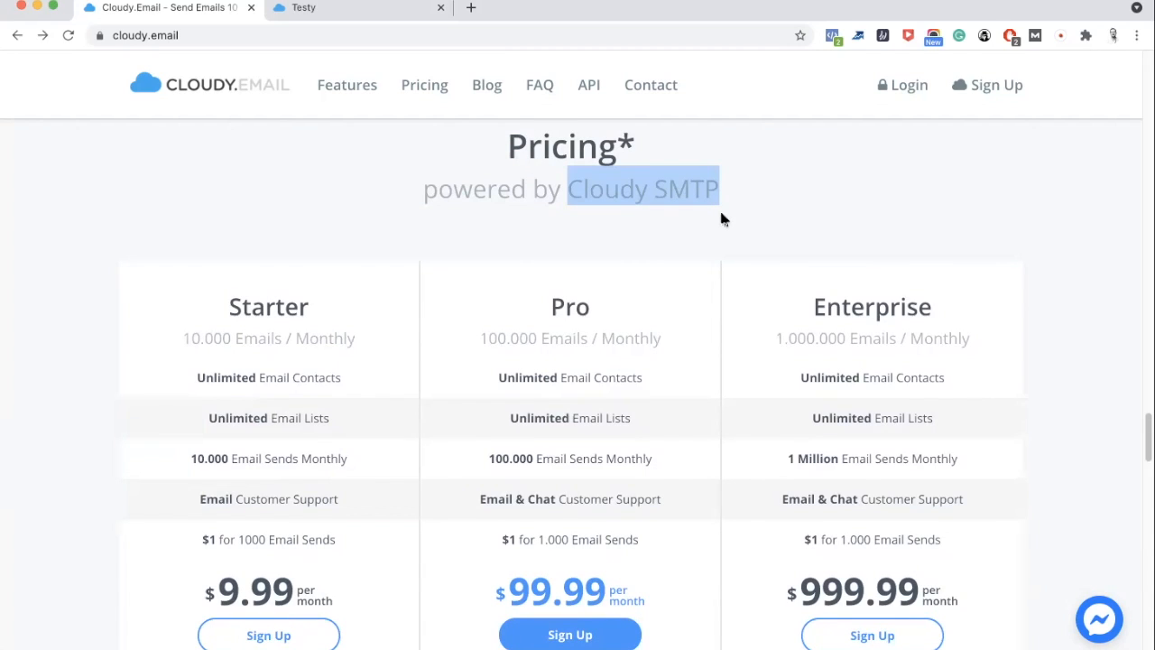
pyautogui.scroll(-3)
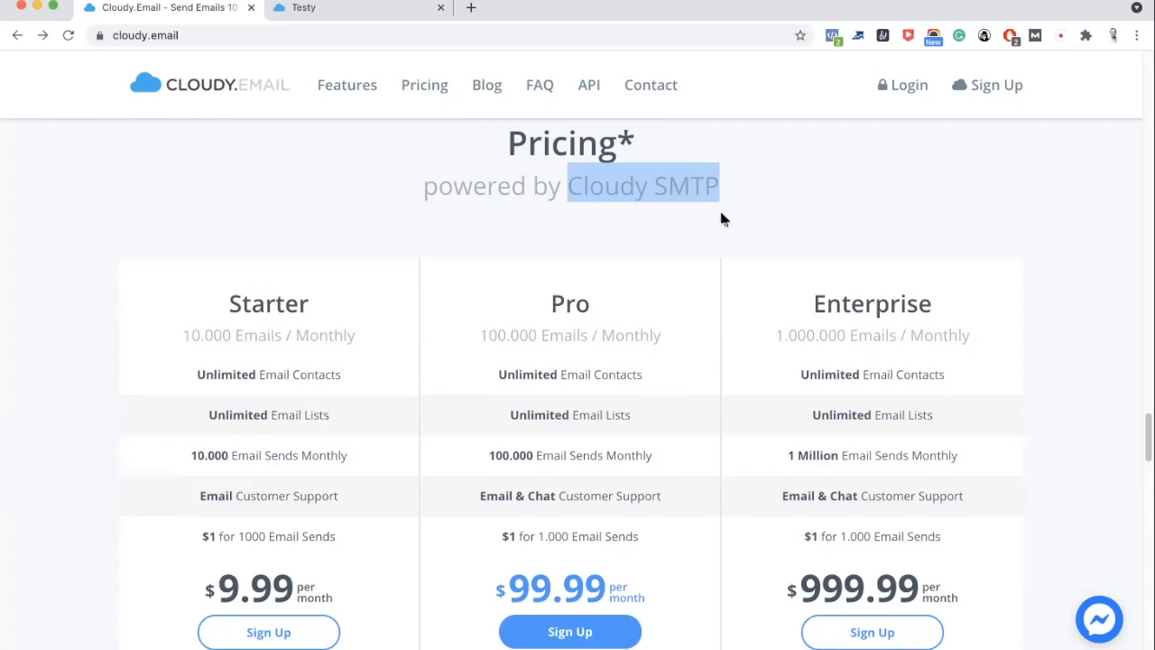
pyautogui.scroll(-3)
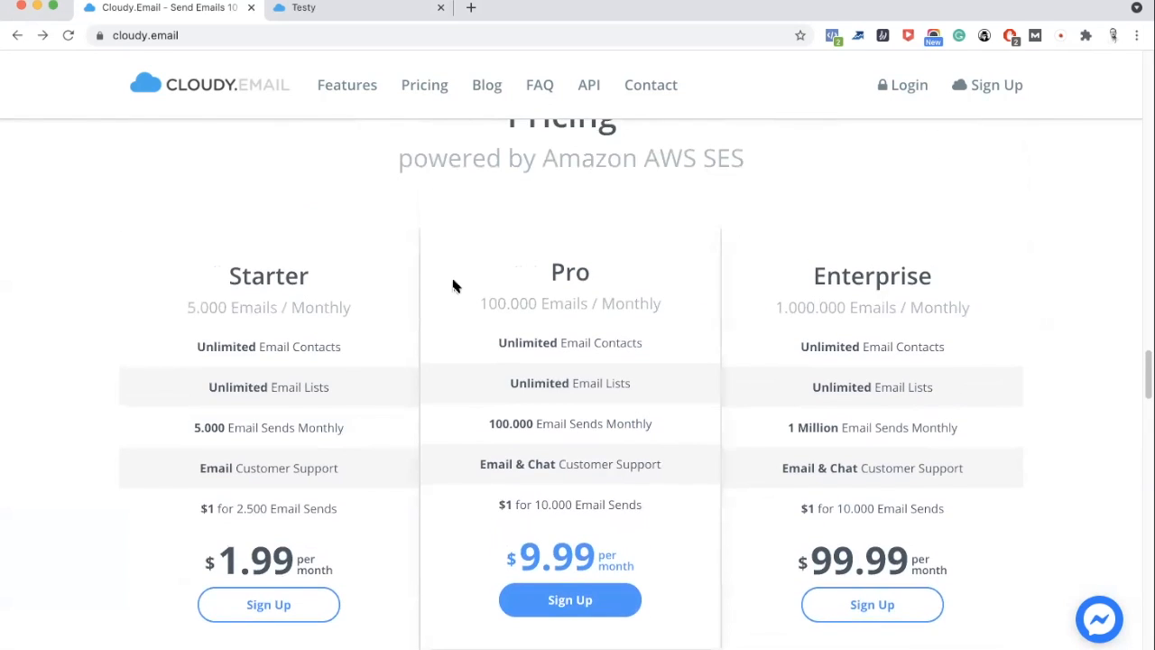
pyautogui.scroll(-3)
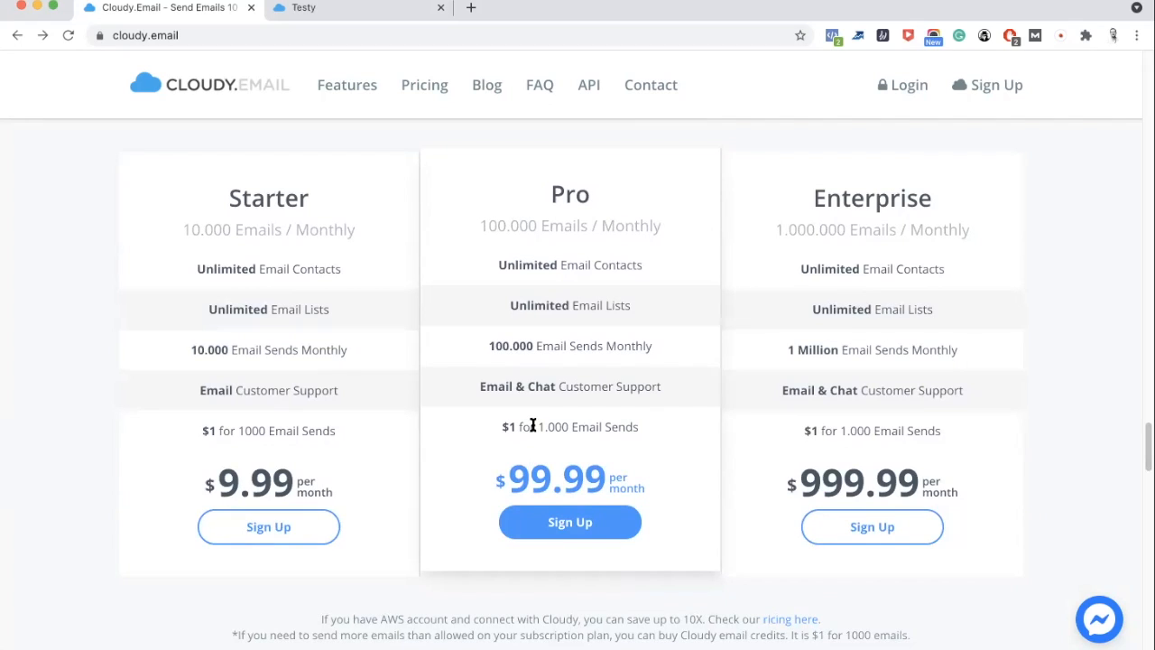
# Scroll past the pricing footnotes to the FAQ answers below the plans
pyautogui.scroll(-3)
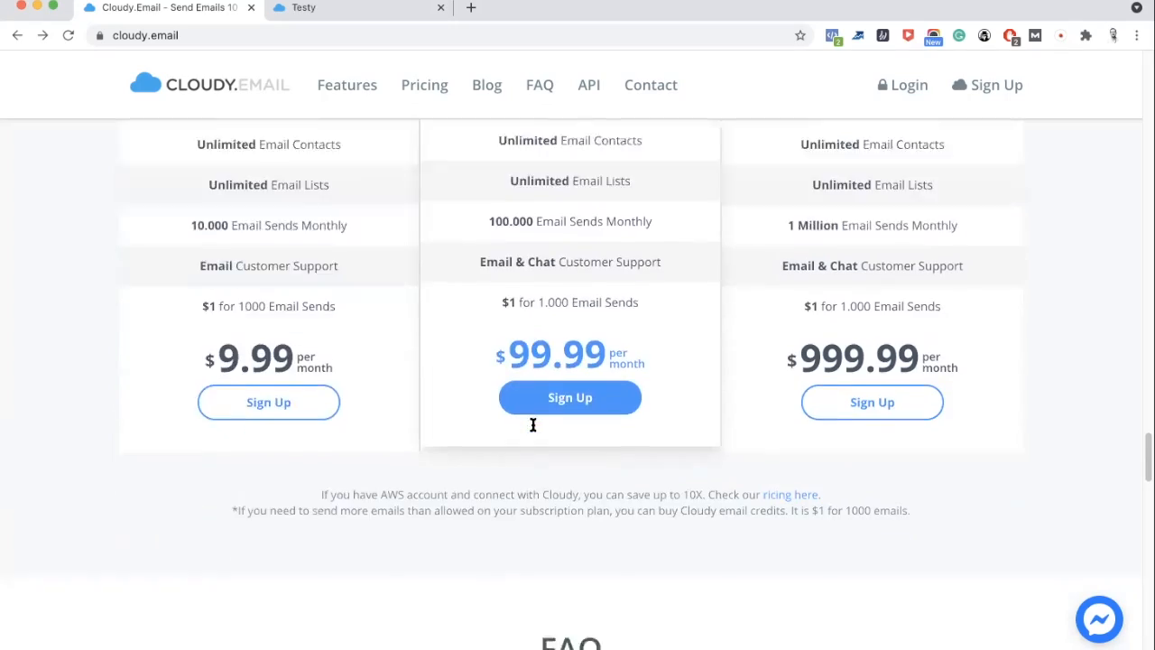
pyautogui.scroll(-3)
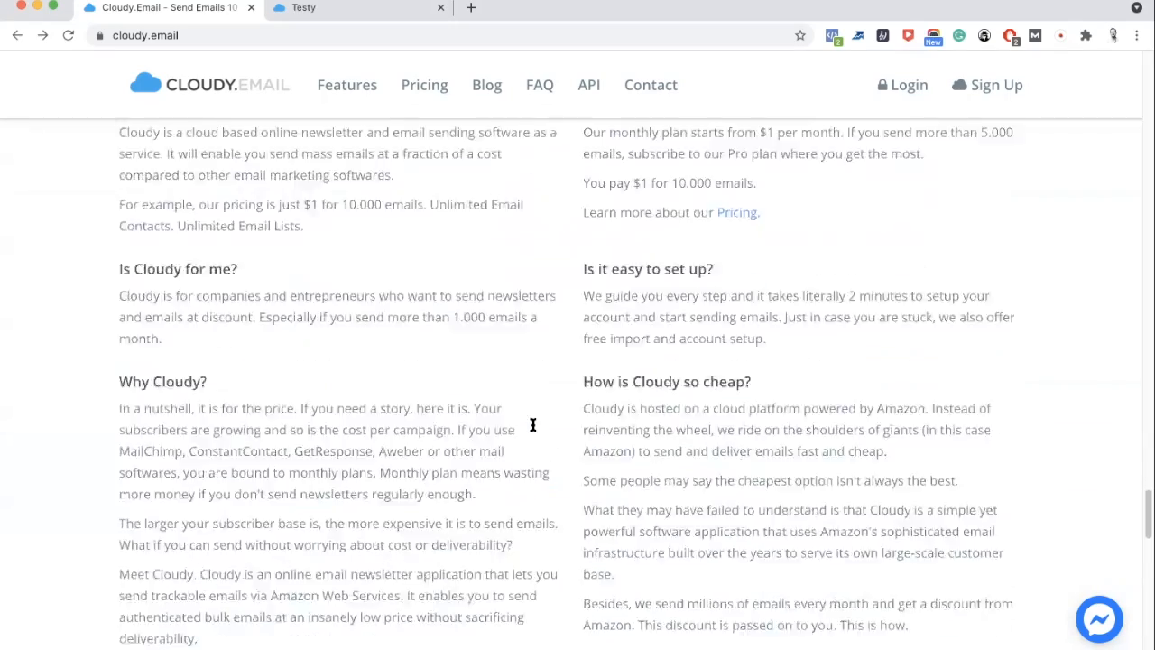
pyautogui.scroll(-3)
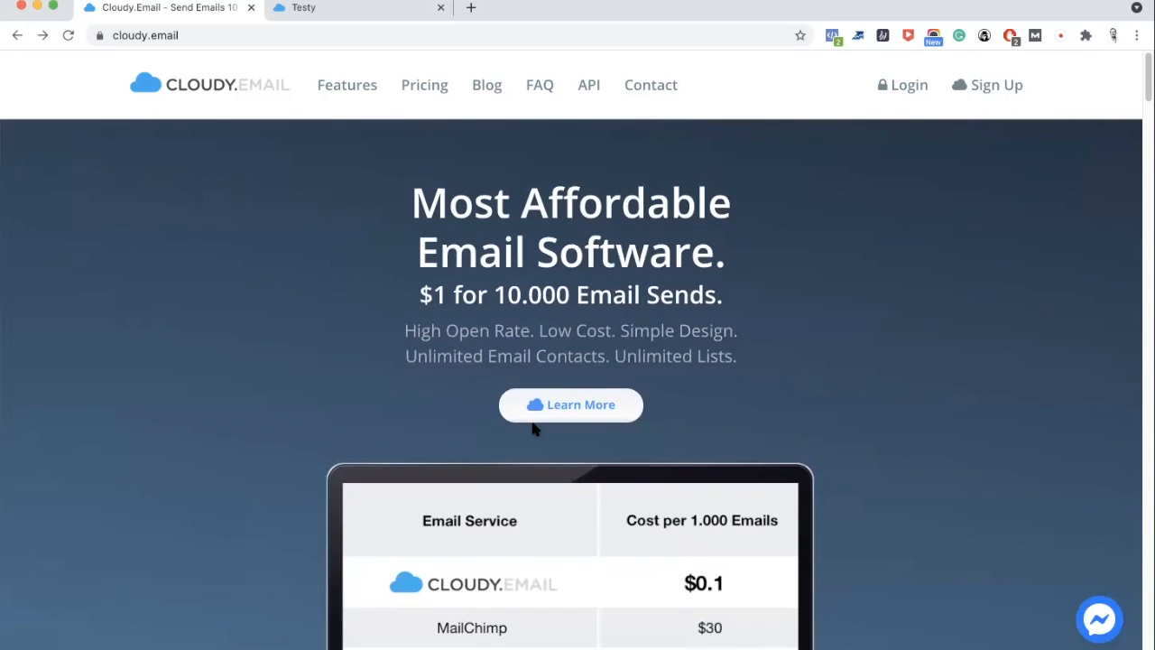
pyautogui.moveTo(553, 433)
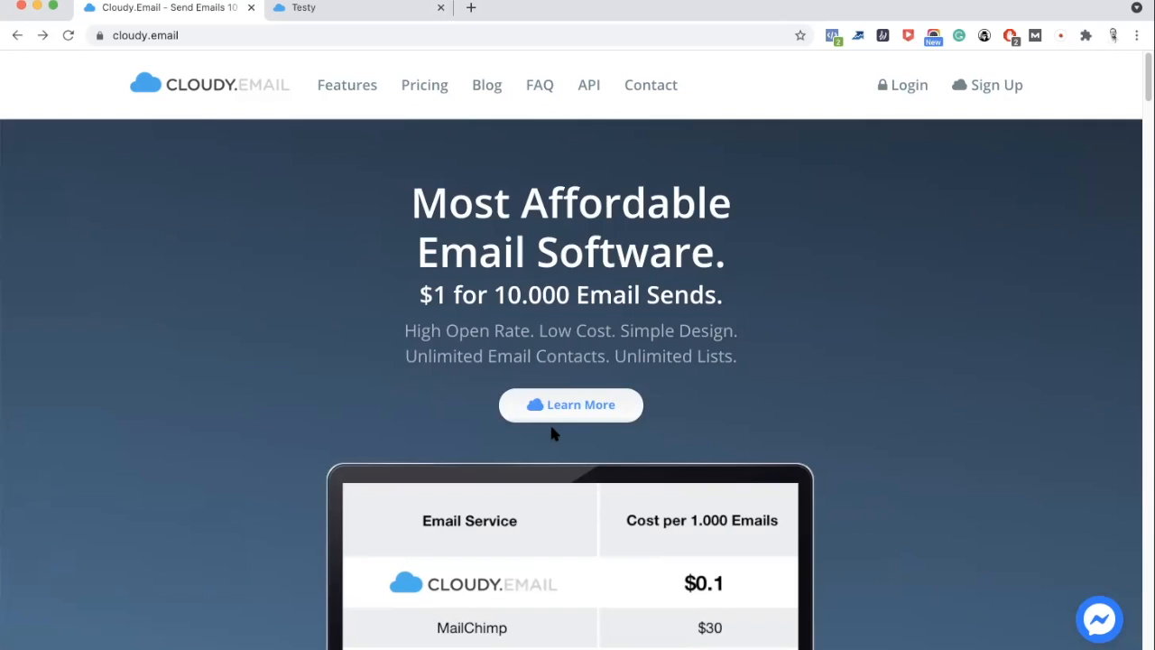
pyautogui.moveTo(556, 440)
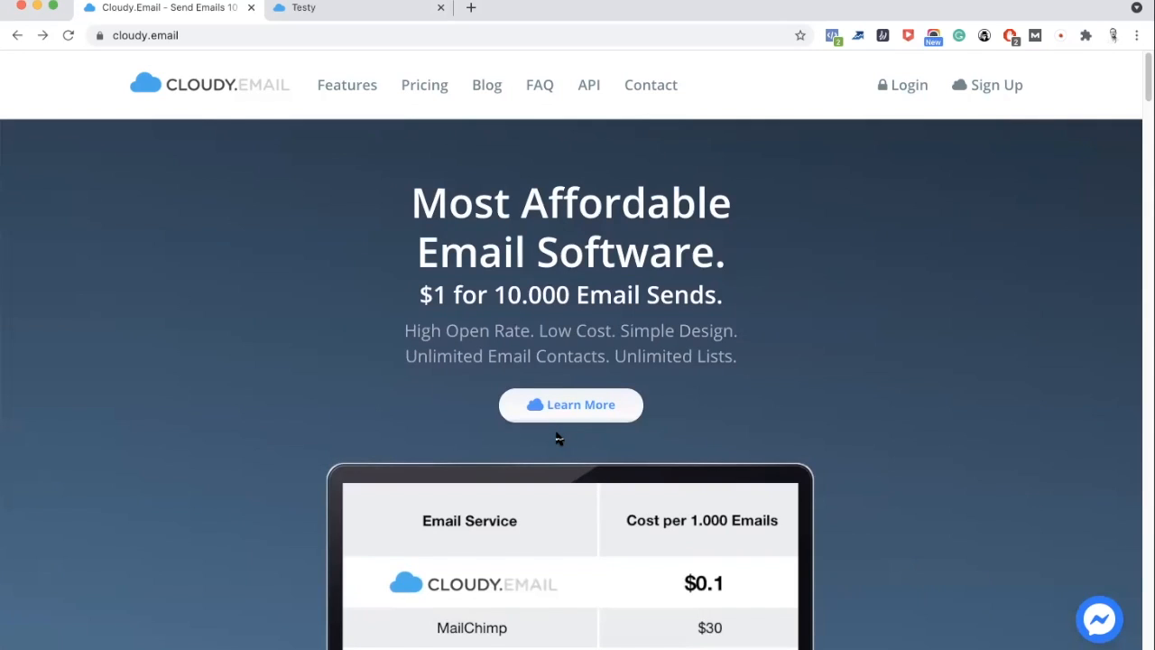